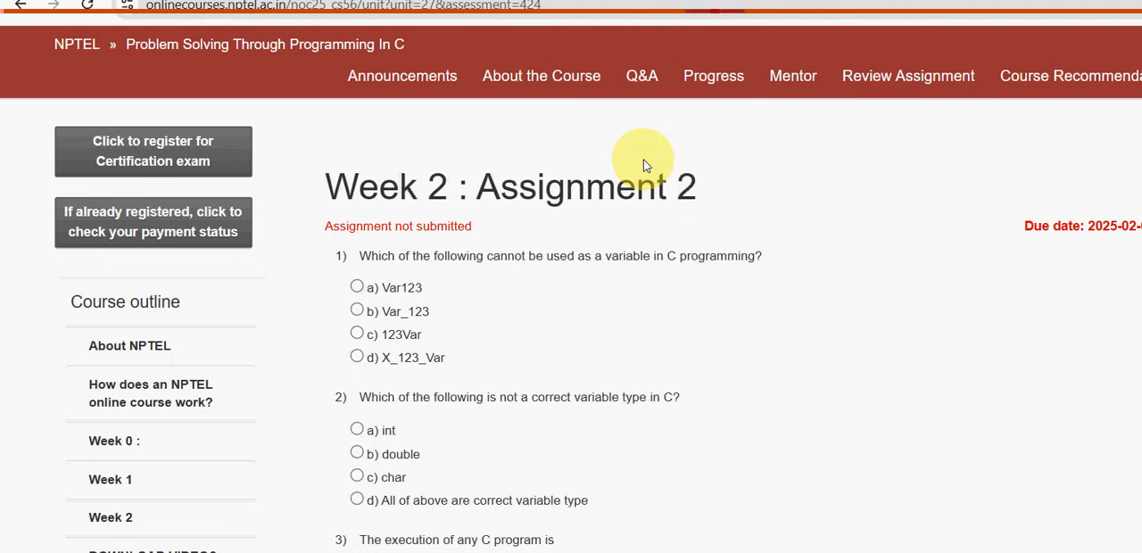
mouse_move(499, 185)
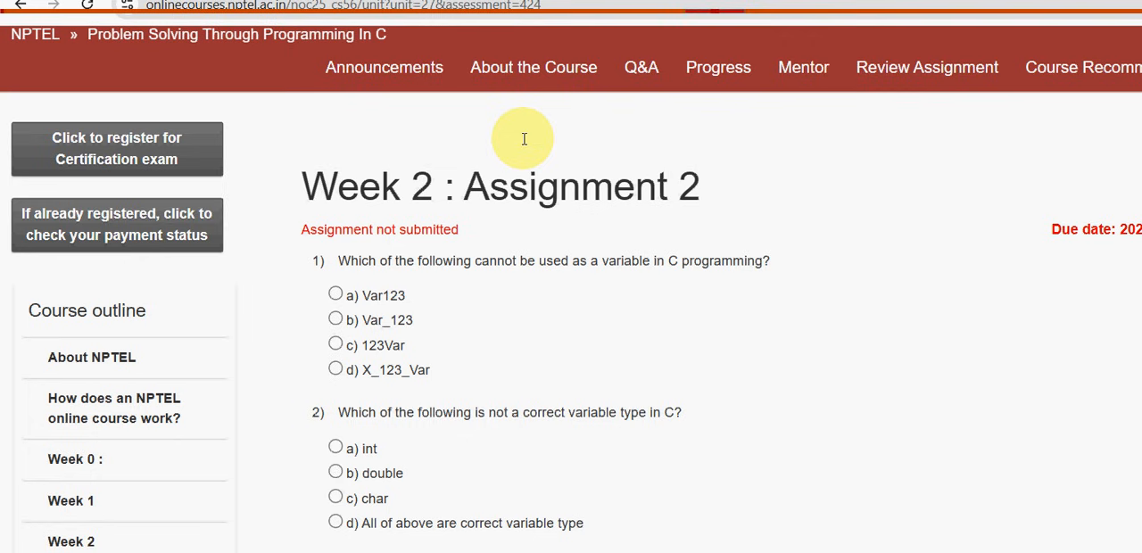
Answer question 1 on valid variable names with option c) 123Var.
scroll(down, 3)
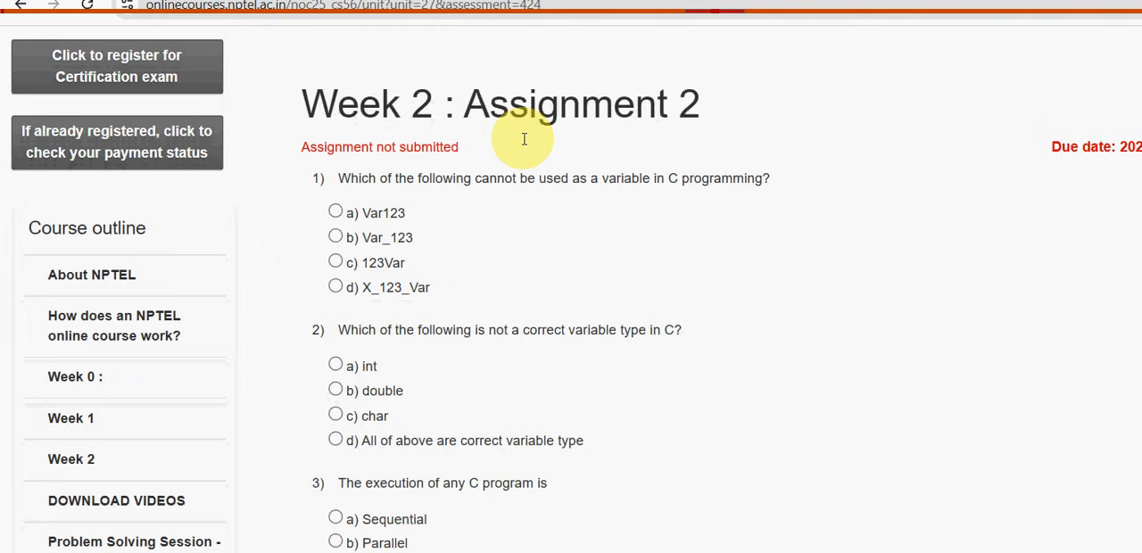
scroll(down, 3)
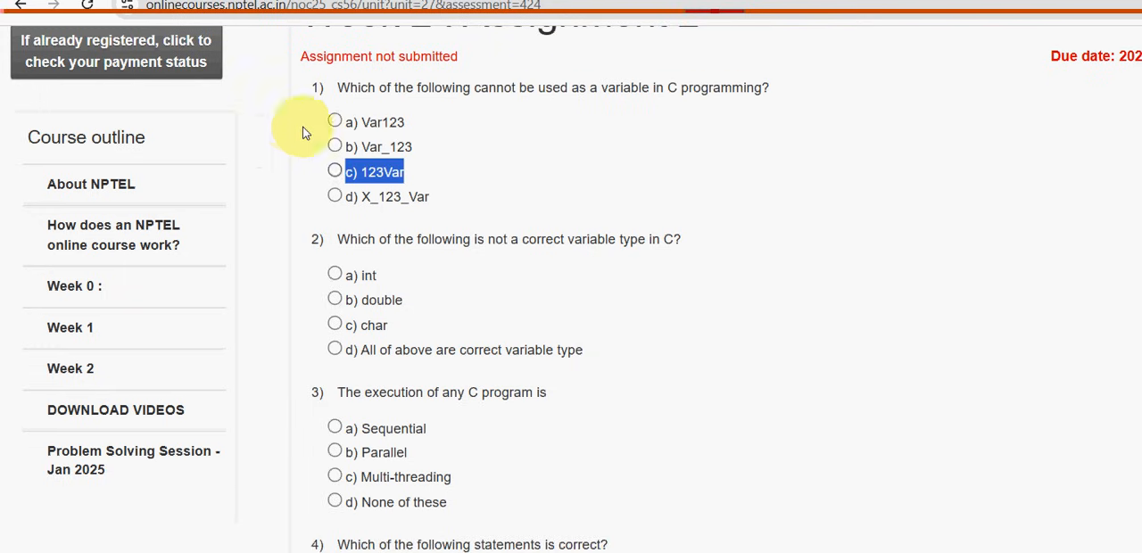
click(336, 171)
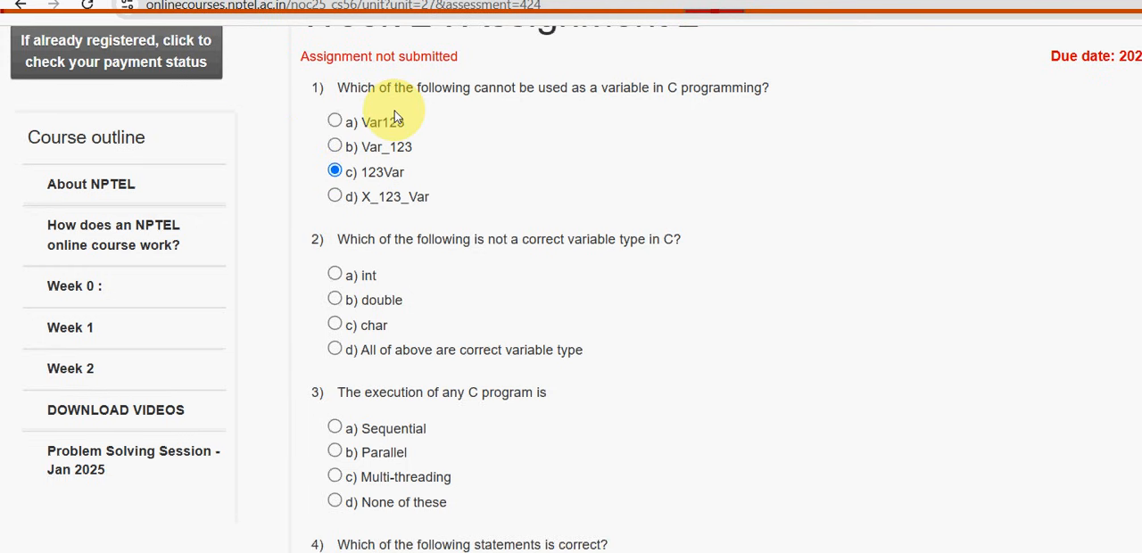
Answer question 2 with option d) All of above are correct variable type.
scroll(down, 3)
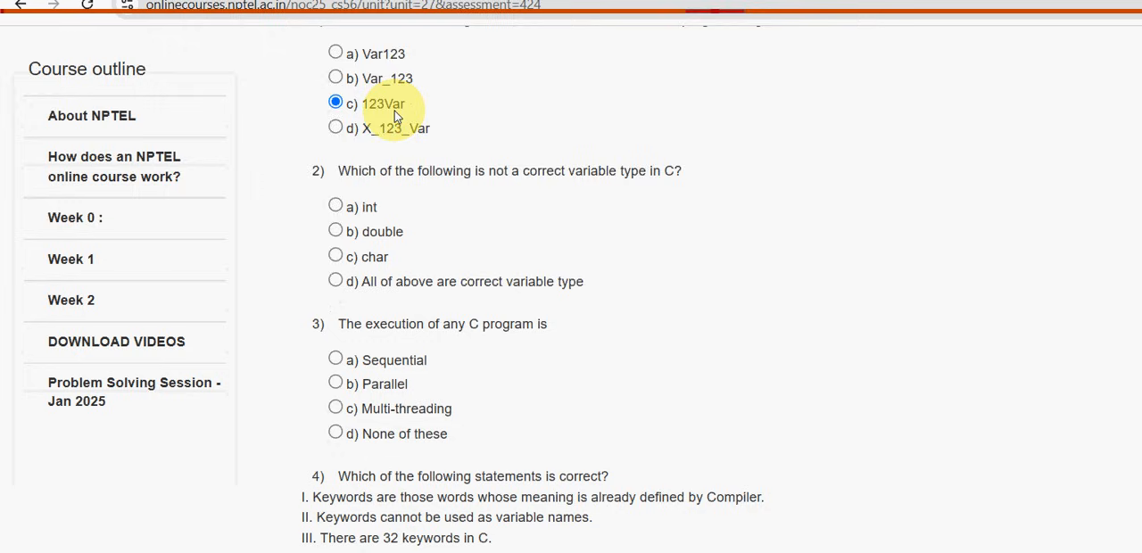
scroll(down, 3)
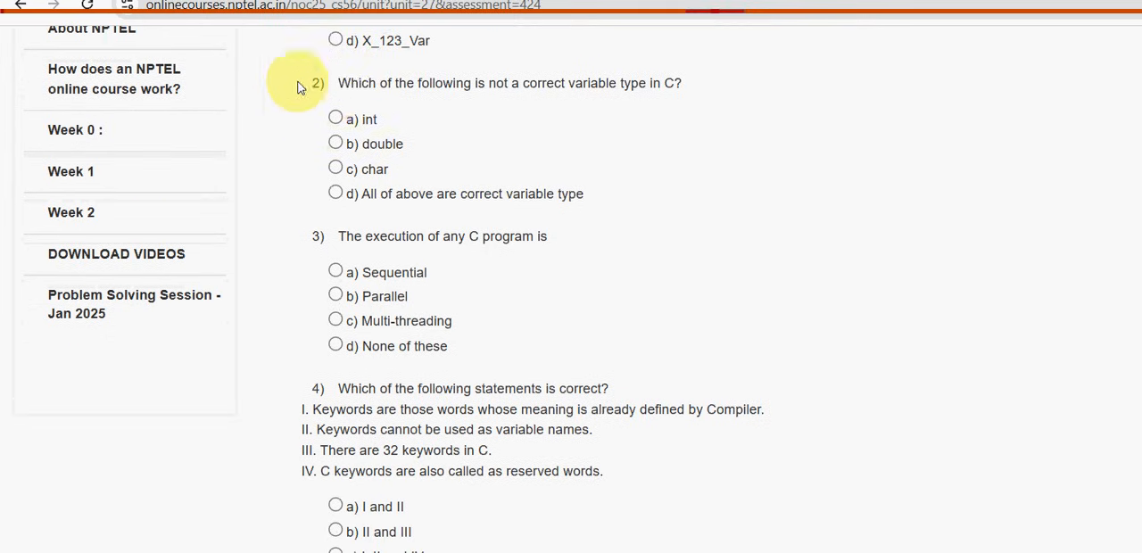
drag(337, 84, 553, 84)
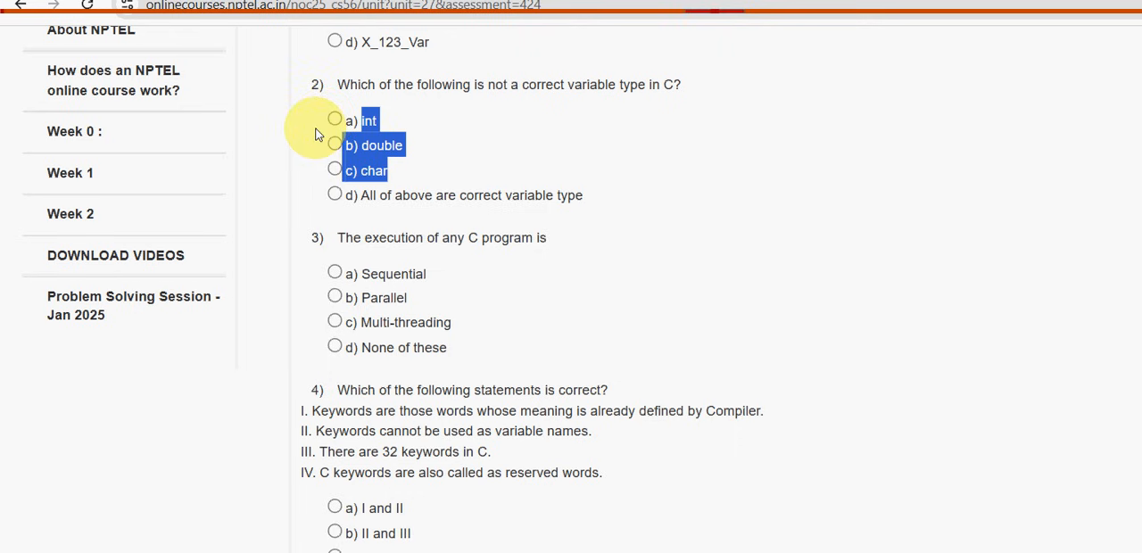
mouse_move(278, 152)
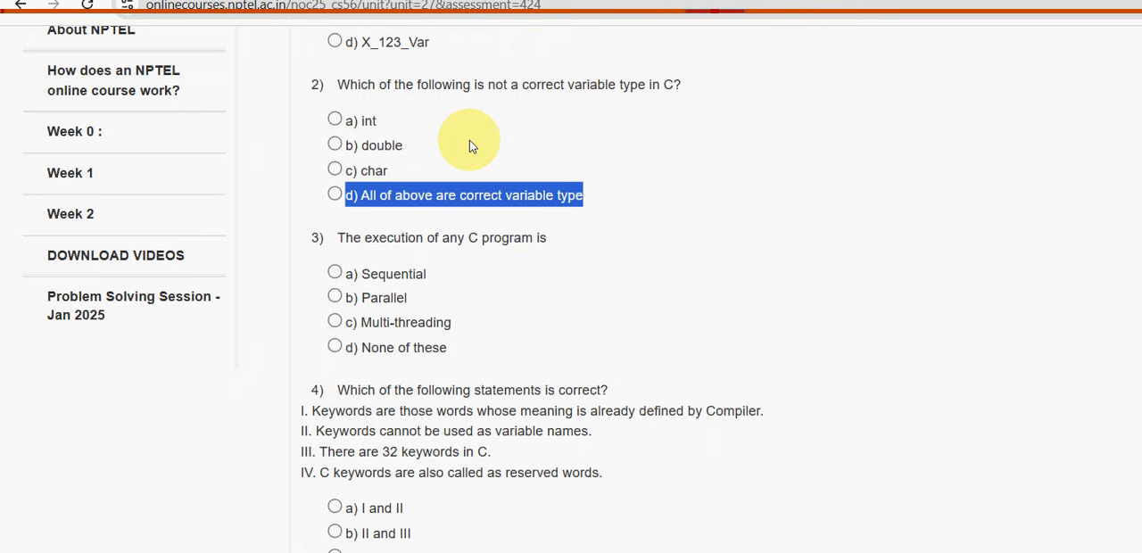
click(336, 195)
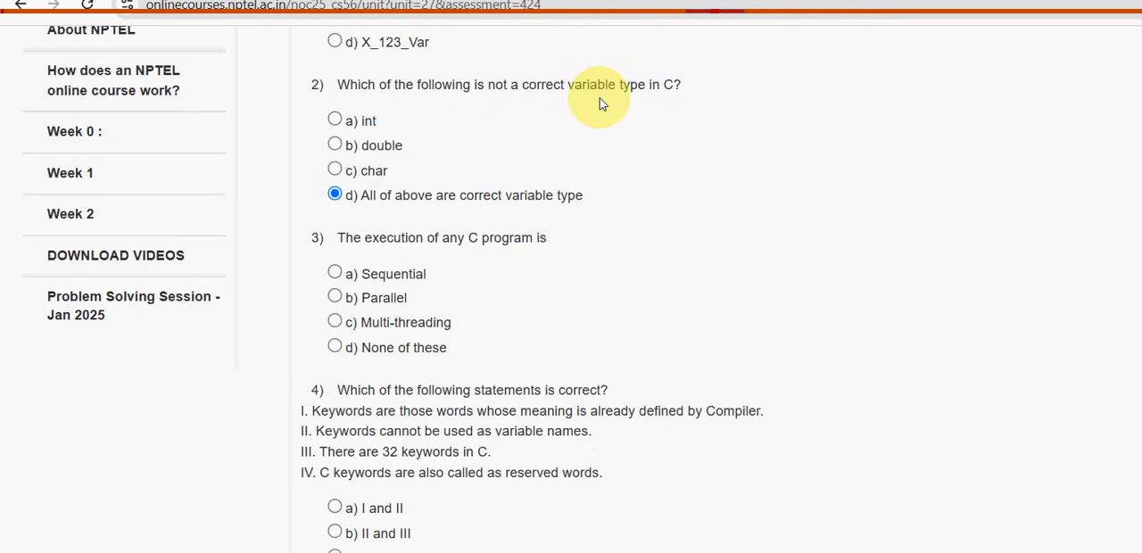
Answer question 3 on C program execution with option a) Sequential.
scroll(down, 3)
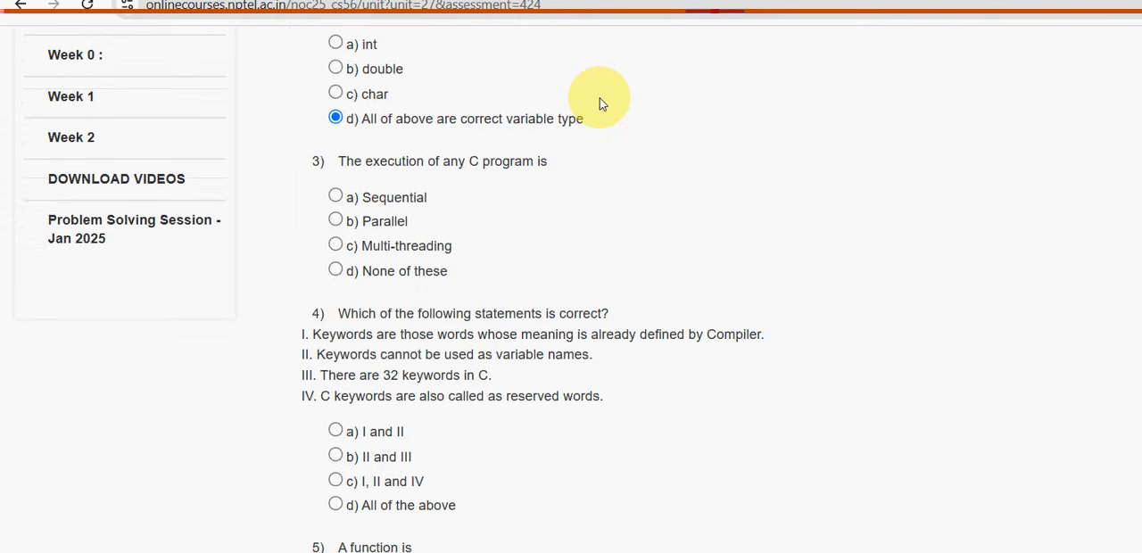
scroll(down, 3)
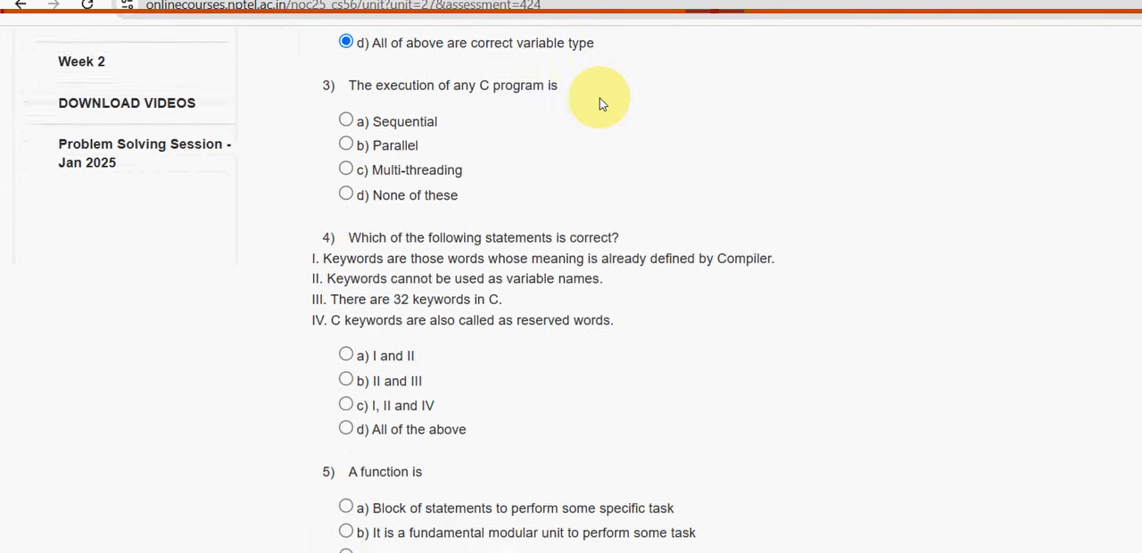
scroll(down, 3)
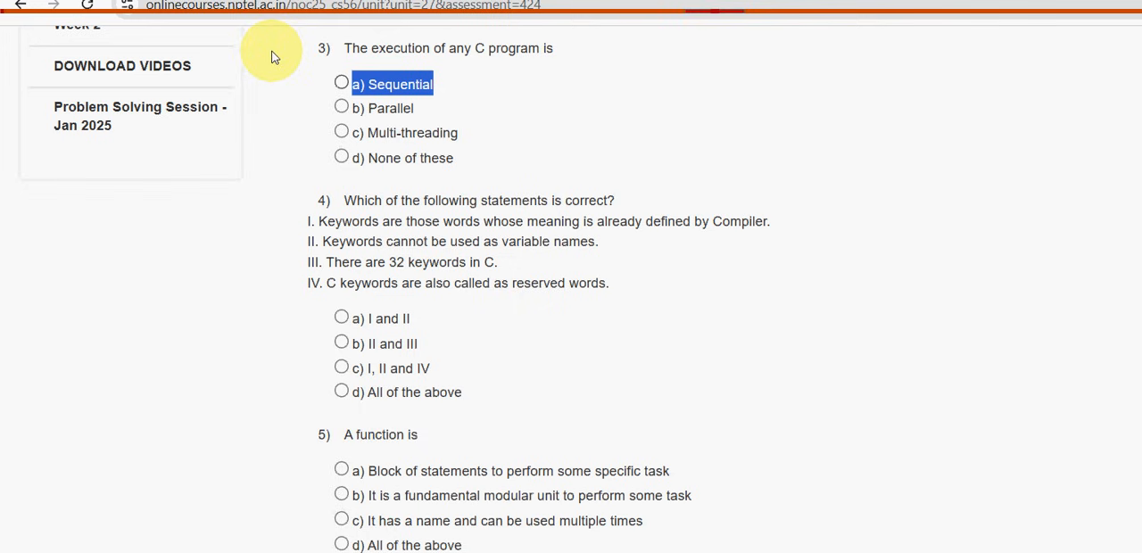
click(341, 82)
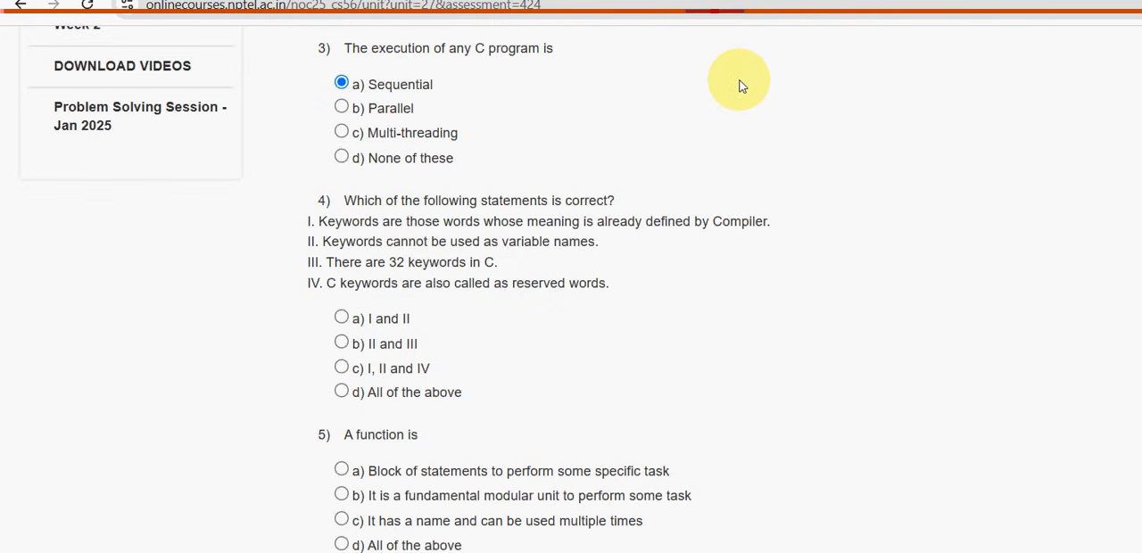
scroll(down, 3)
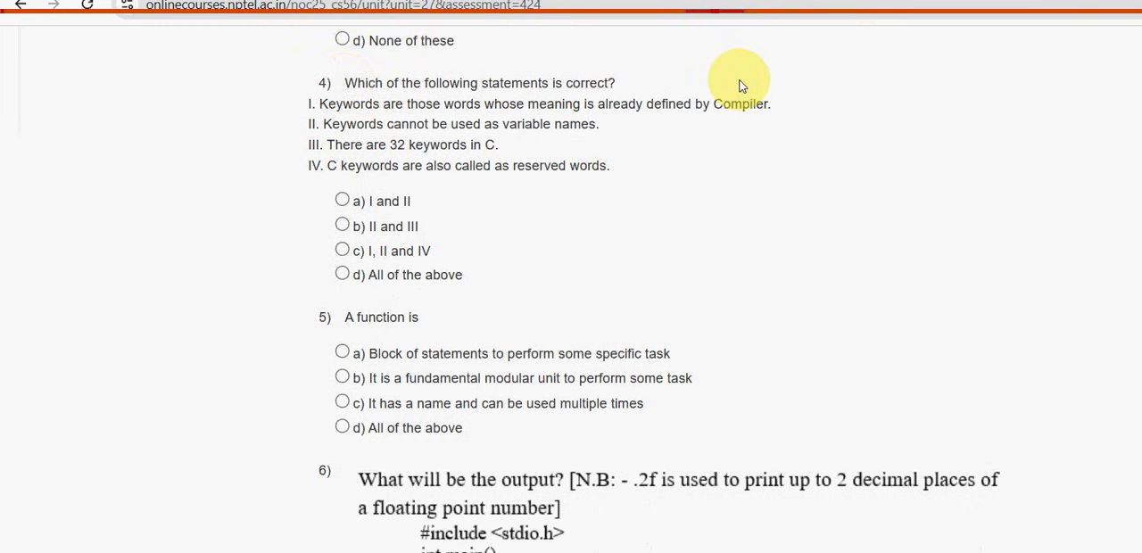
mouse_move(281, 58)
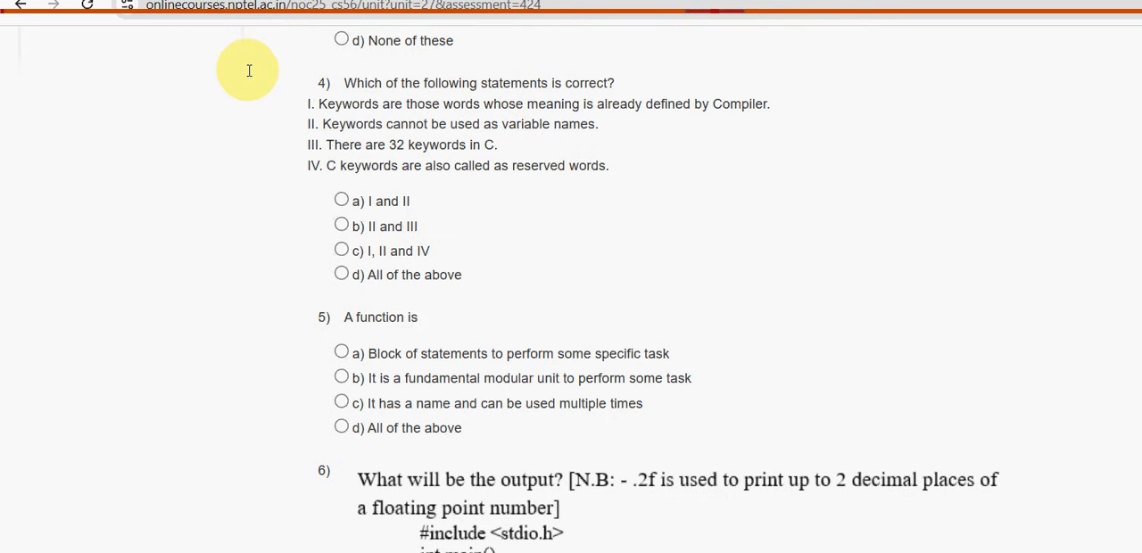
Answer question 4 on keywords with option d) All of the above.
drag(310, 104, 496, 144)
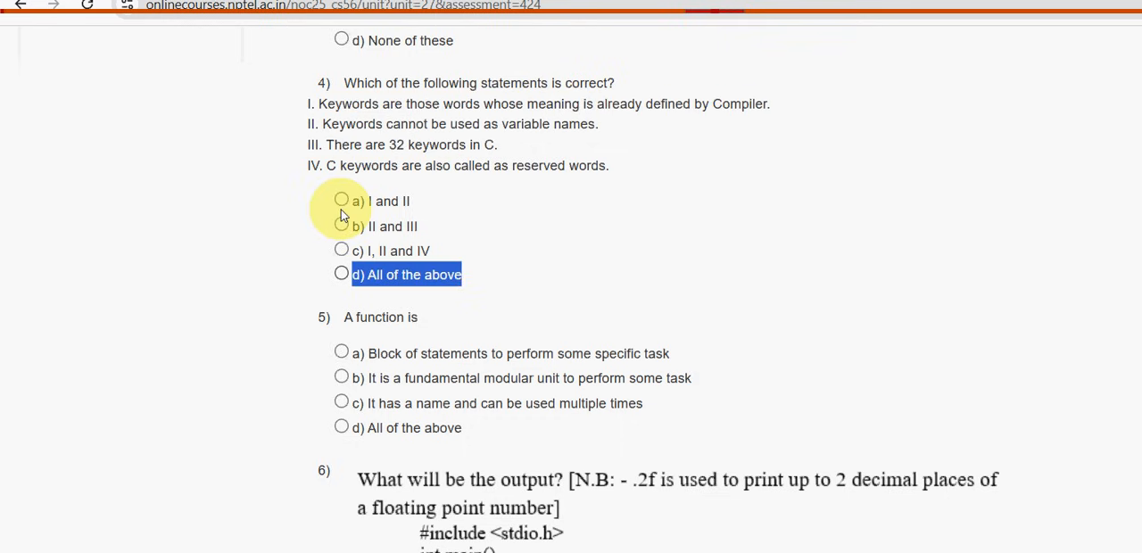
click(342, 275)
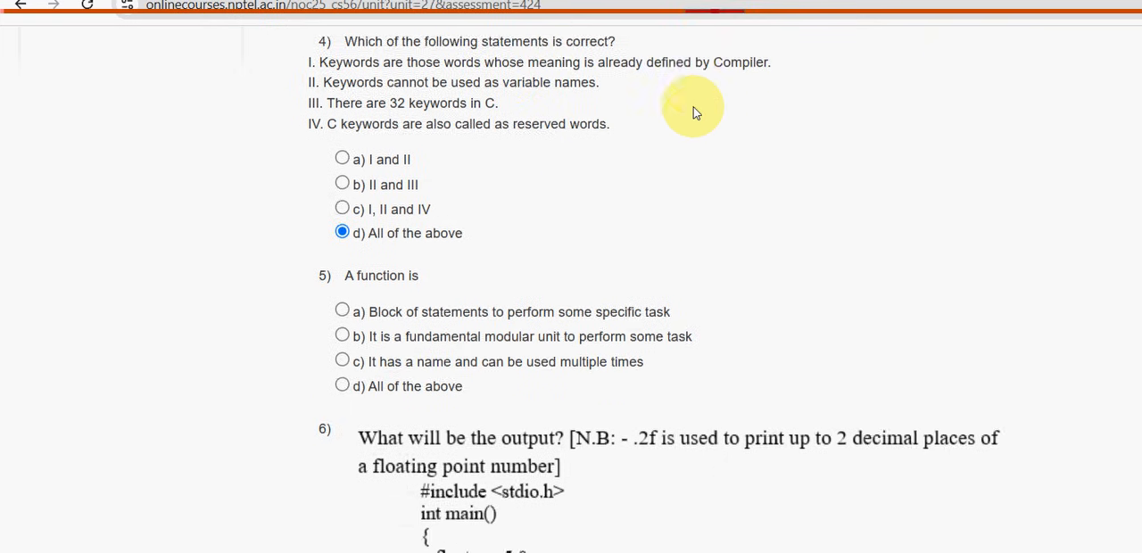
scroll(down, 3)
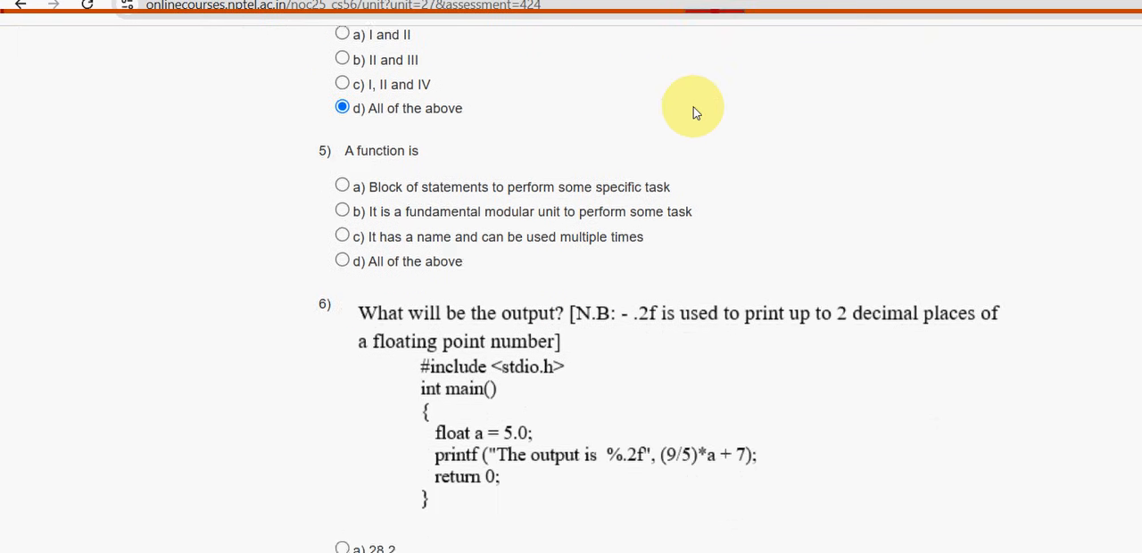
scroll(down, 3)
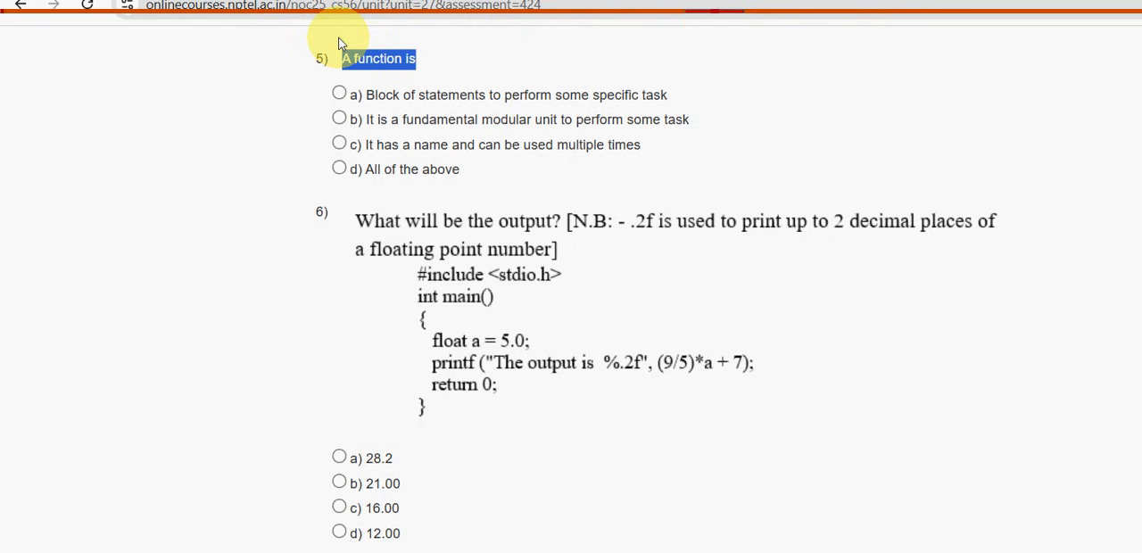
mouse_move(289, 58)
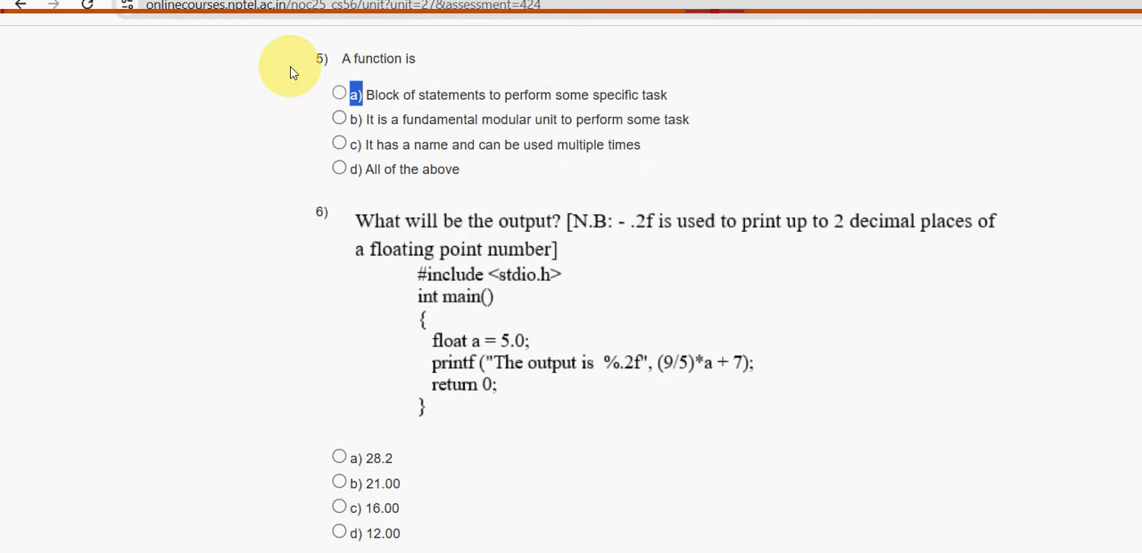
Answer question 5 on functions with option d) All of the above.
drag(357, 94, 639, 95)
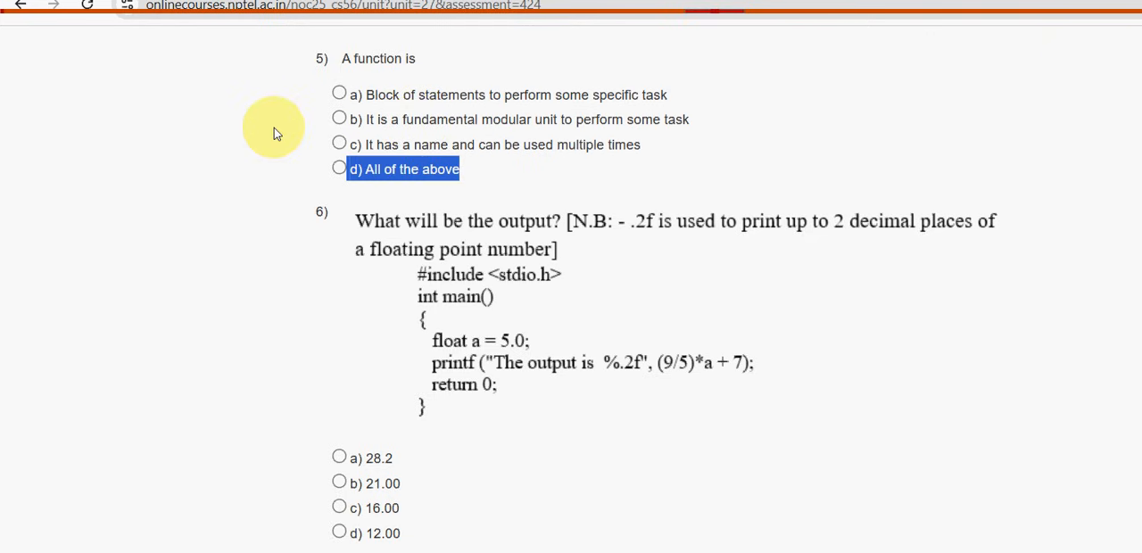
click(339, 168)
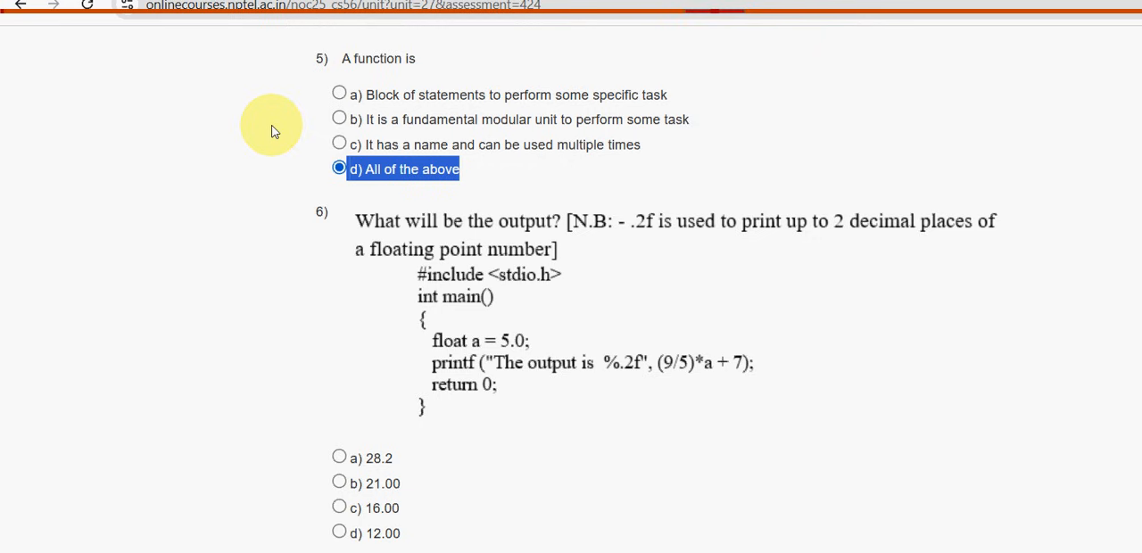
mouse_move(532, 198)
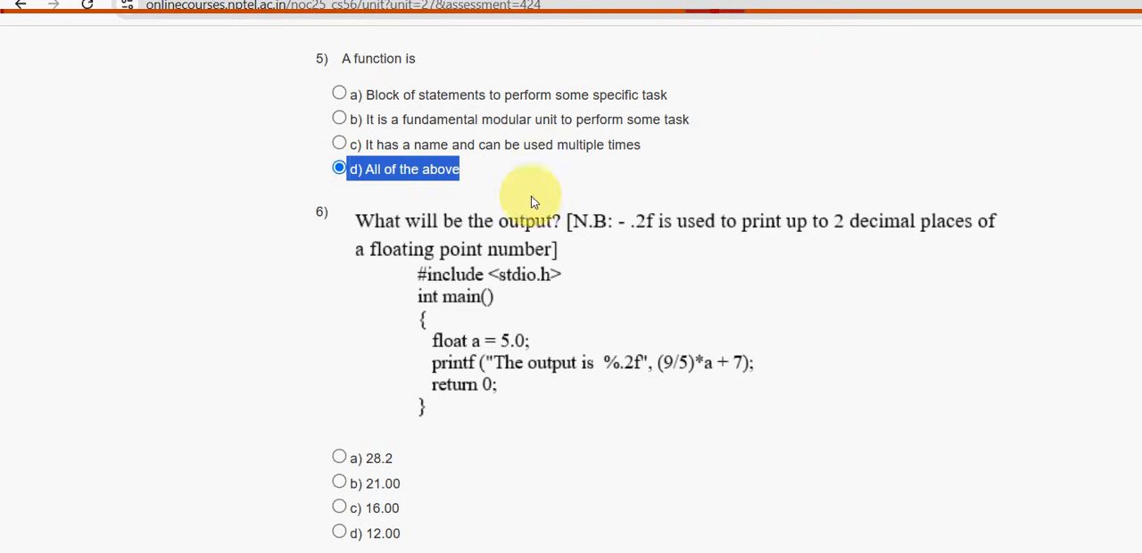
scroll(down, 3)
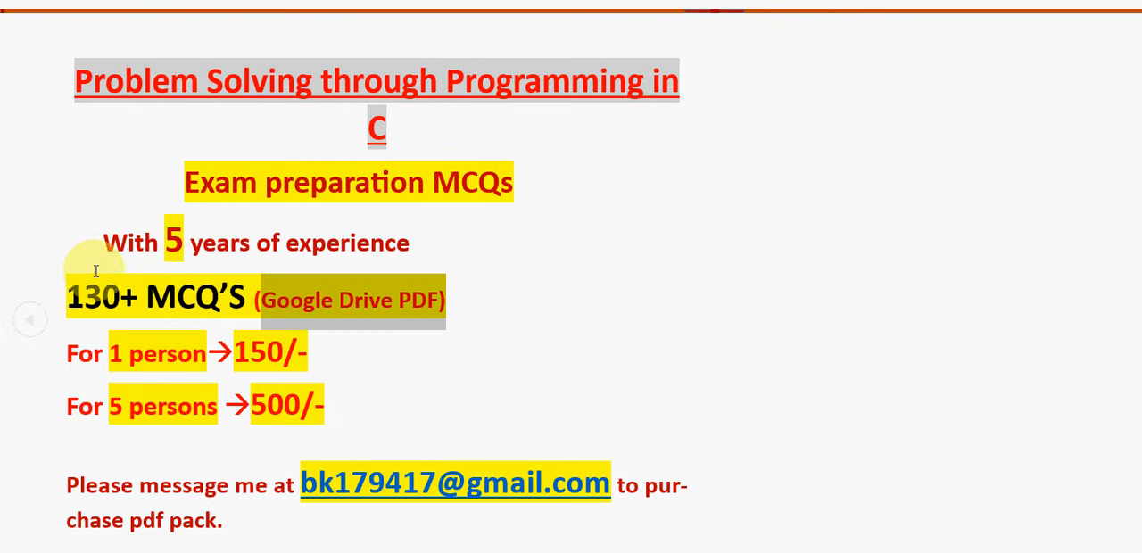
mouse_move(250, 368)
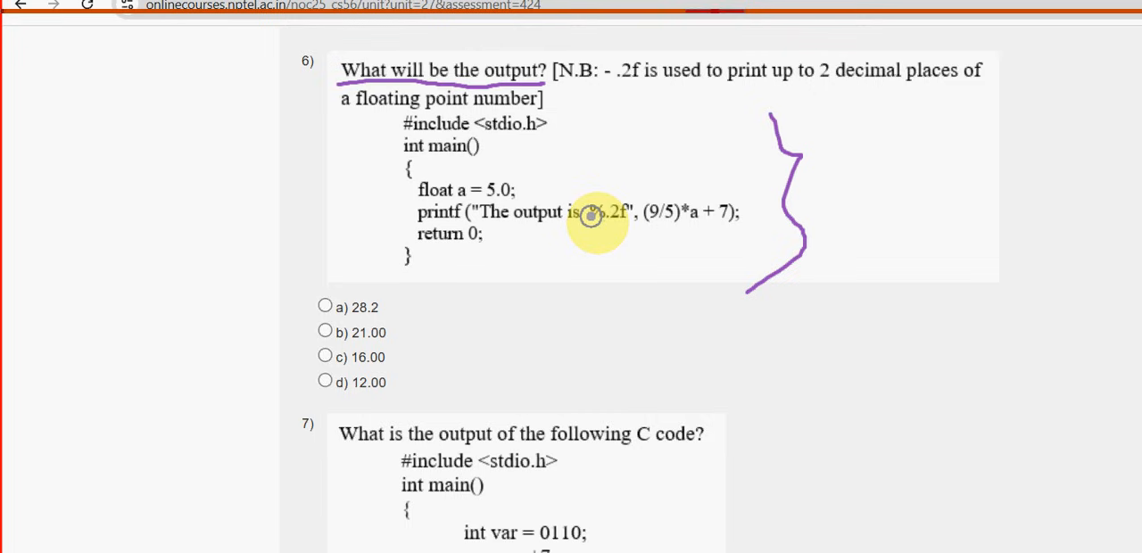
mouse_move(265, 282)
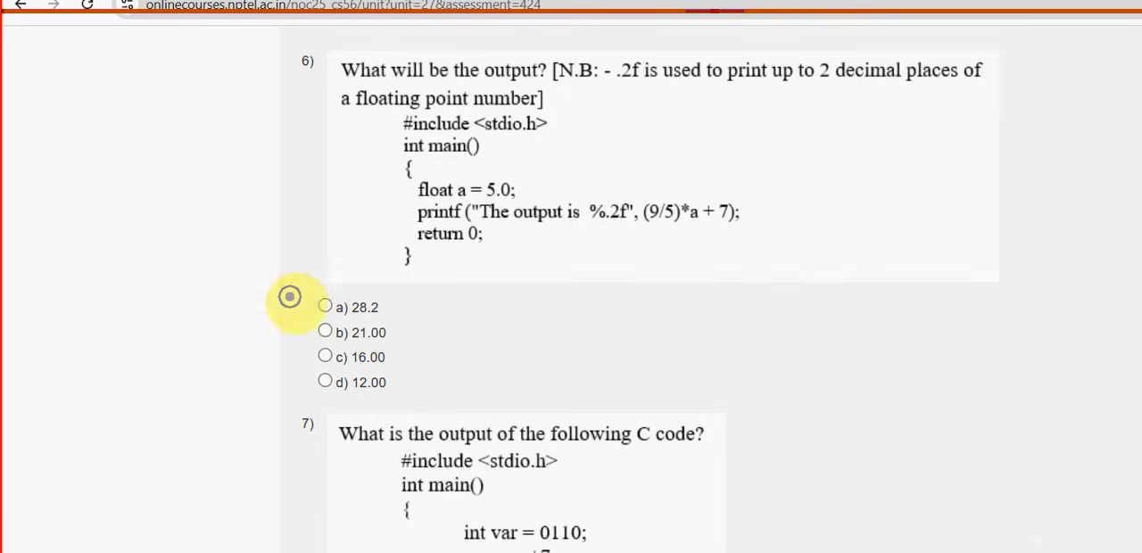
Answer question 6 with 12.00 and question 7 on the code's output with c) 79.
click(325, 381)
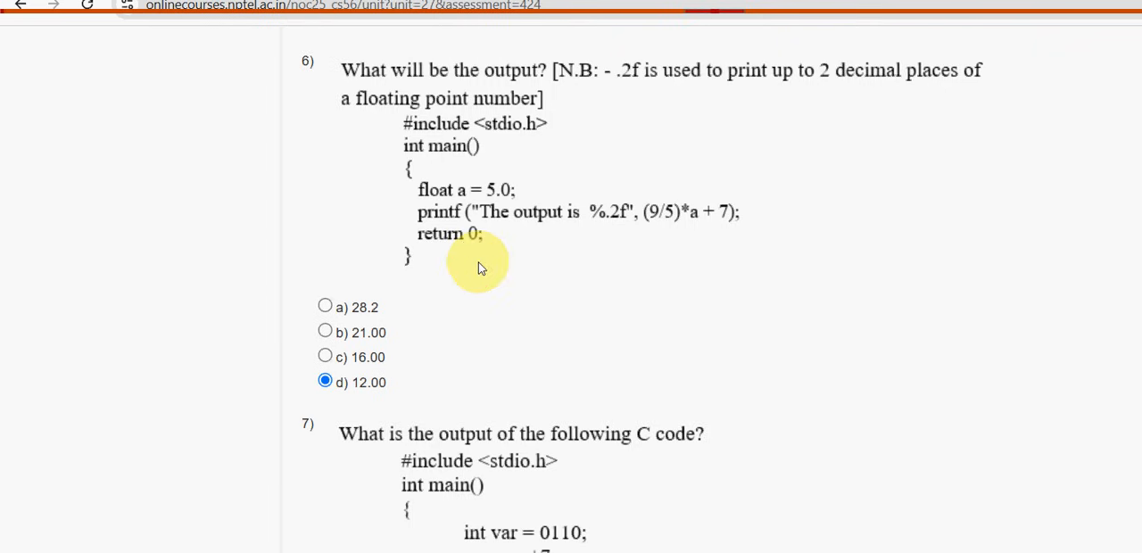
scroll(down, 3)
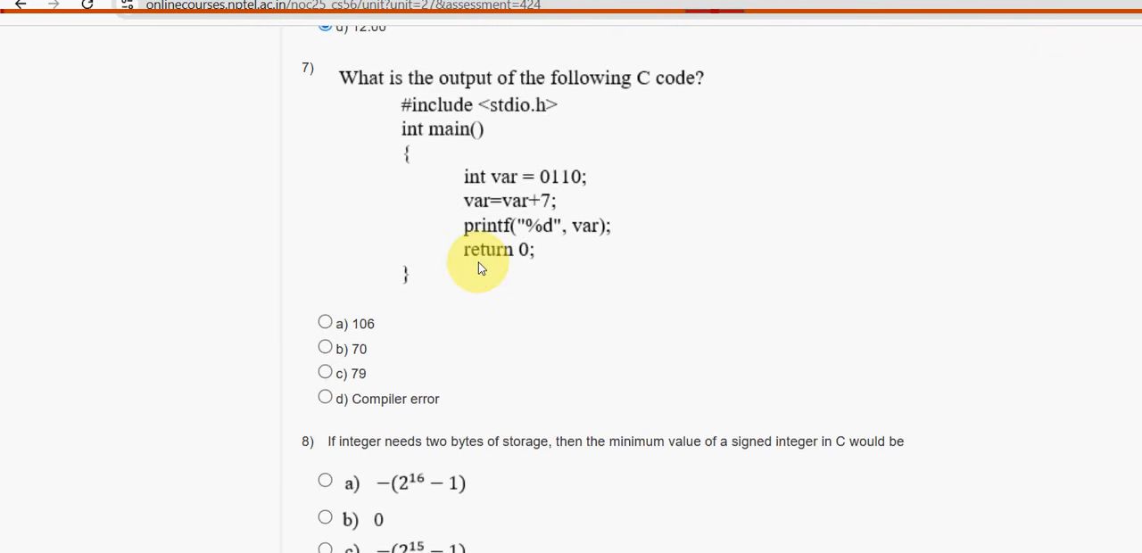
mouse_move(1024, 524)
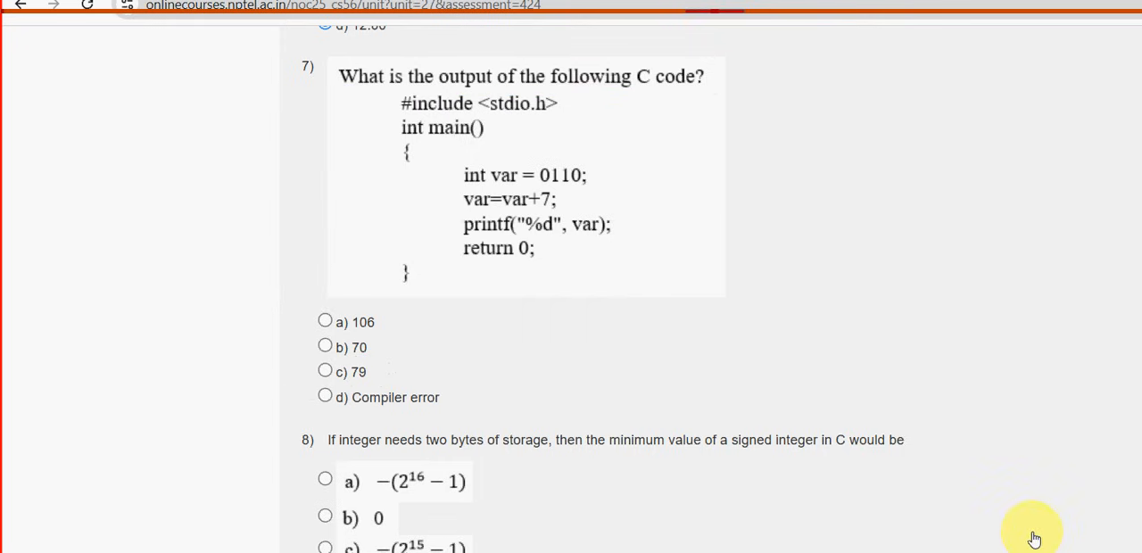
mouse_move(373, 329)
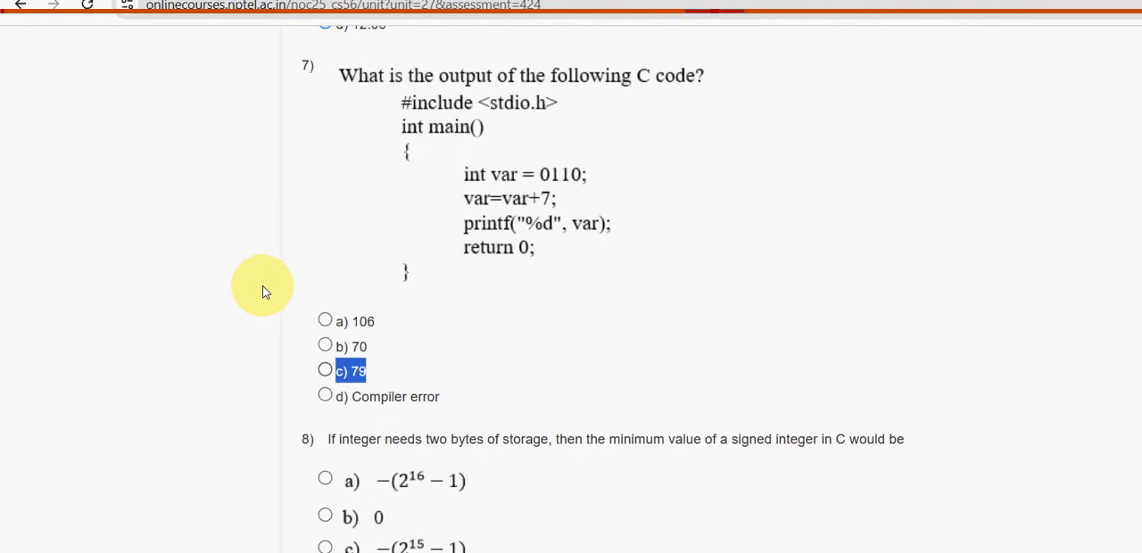
click(325, 371)
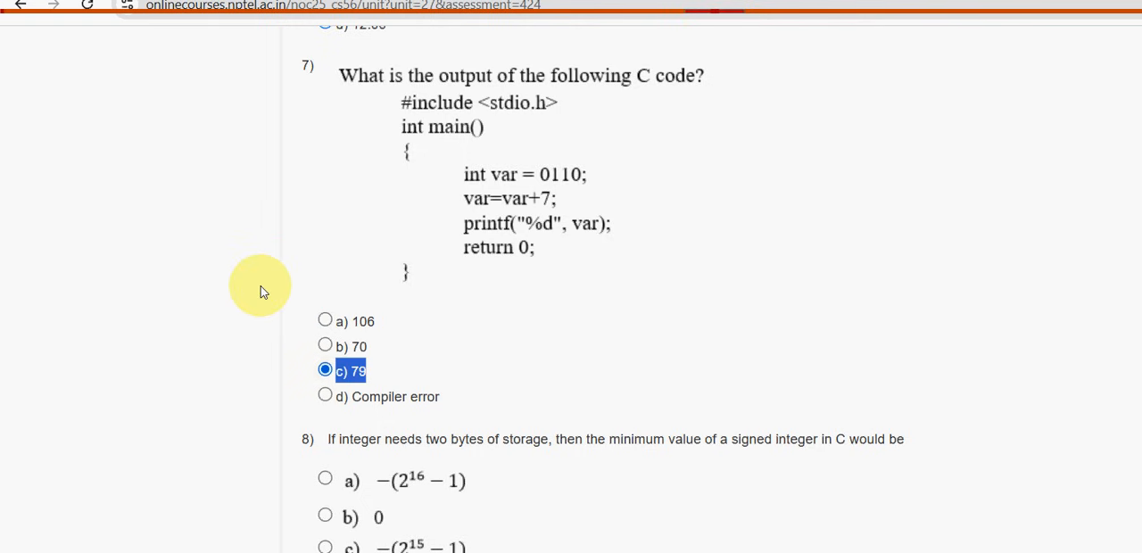
mouse_move(394, 276)
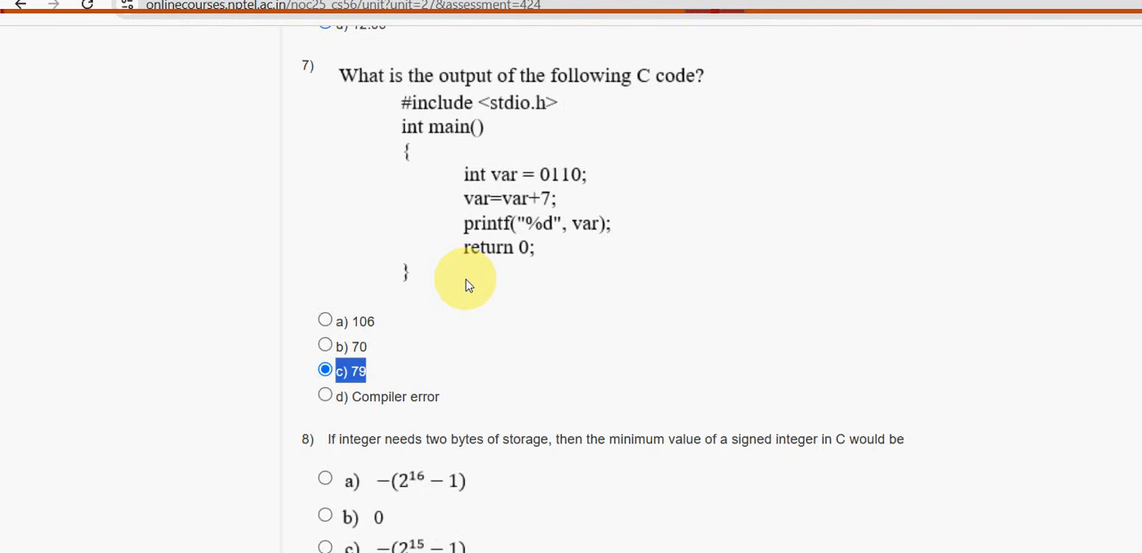
scroll(down, 3)
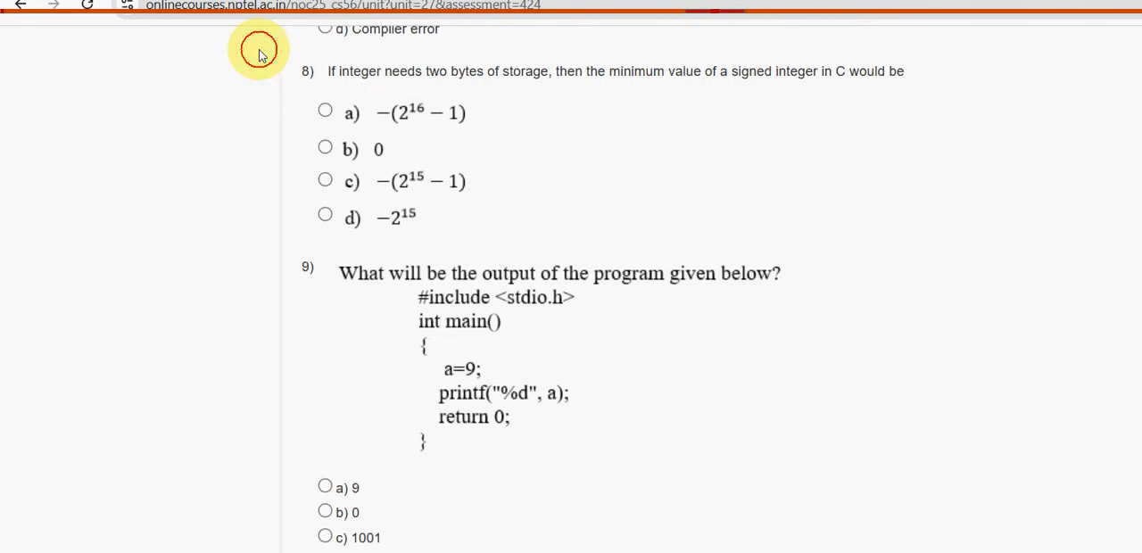
Answer question 8 on the minimum signed two-byte integer with c) −(2^15 − 1).
drag(328, 72, 526, 72)
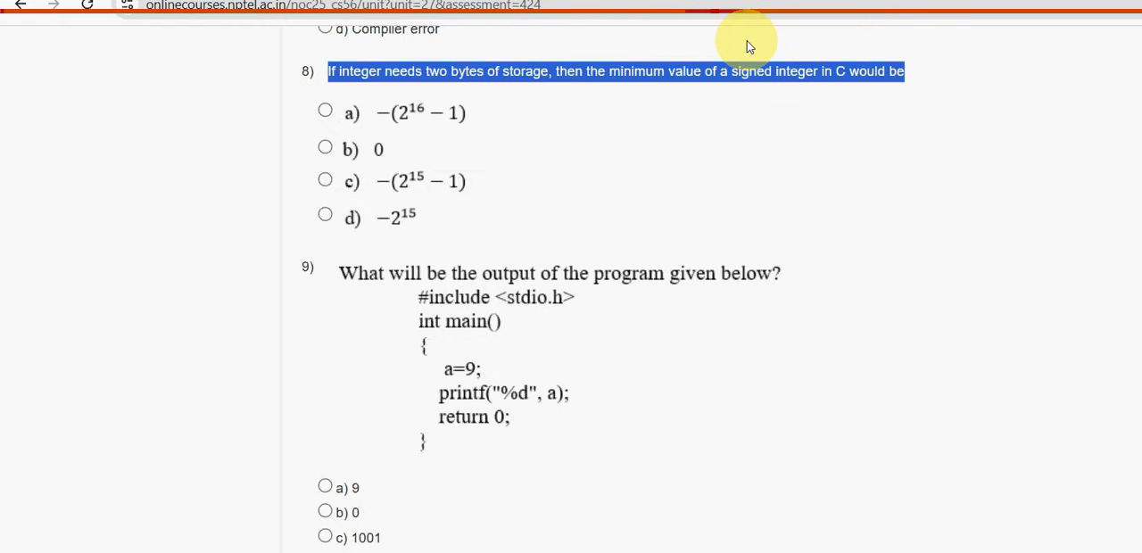
mouse_move(526, 78)
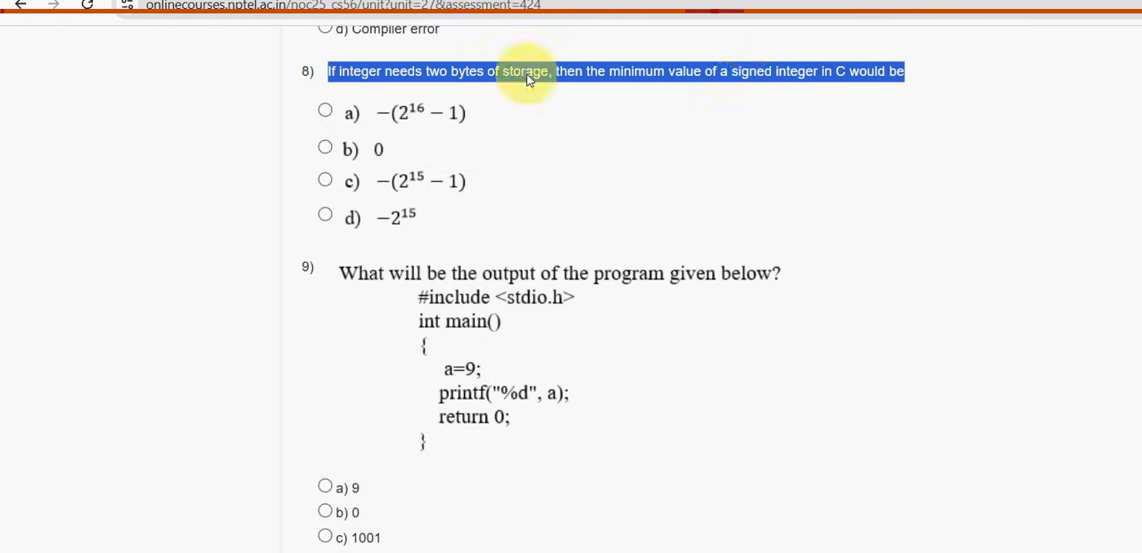
mouse_move(260, 139)
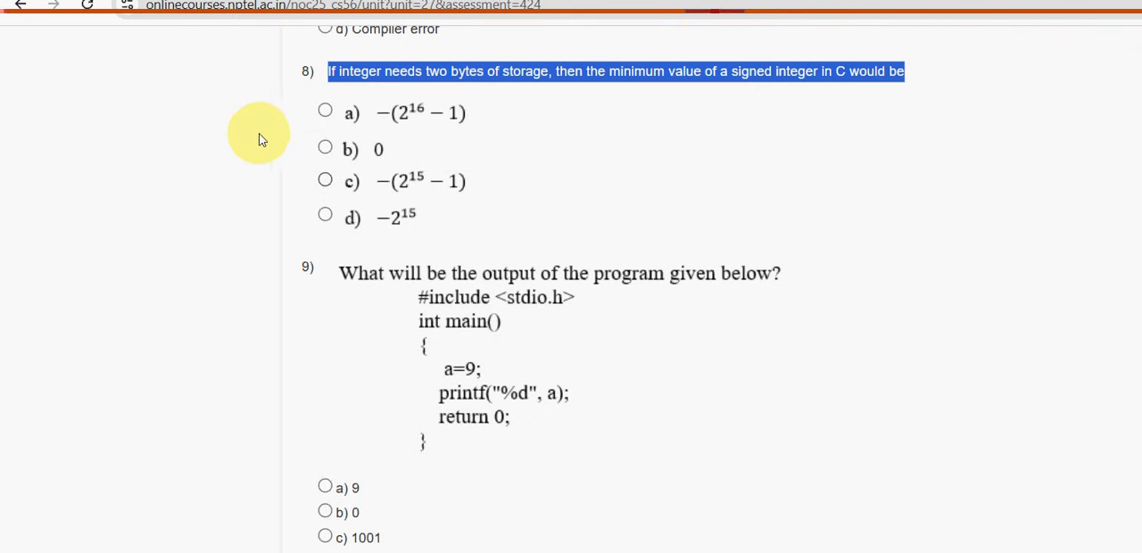
click(325, 178)
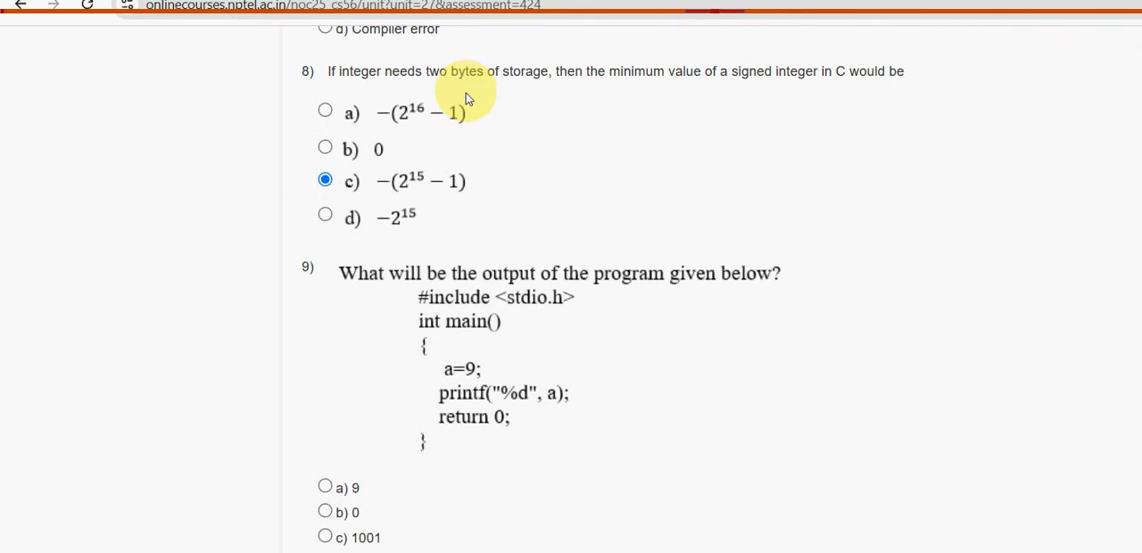
scroll(down, 3)
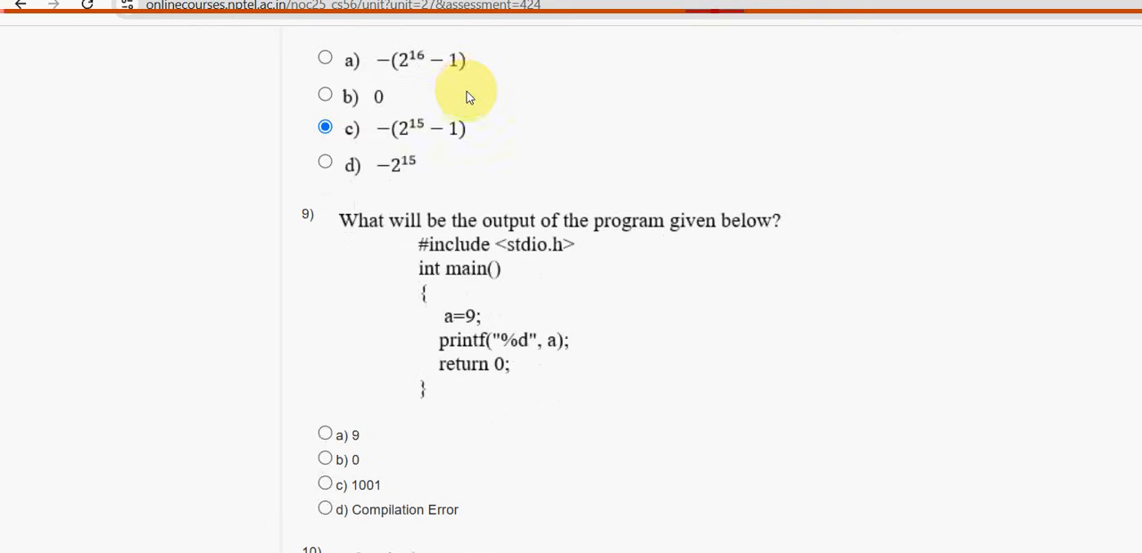
Answer question 9 on the program's output with option a) 9.
scroll(down, 3)
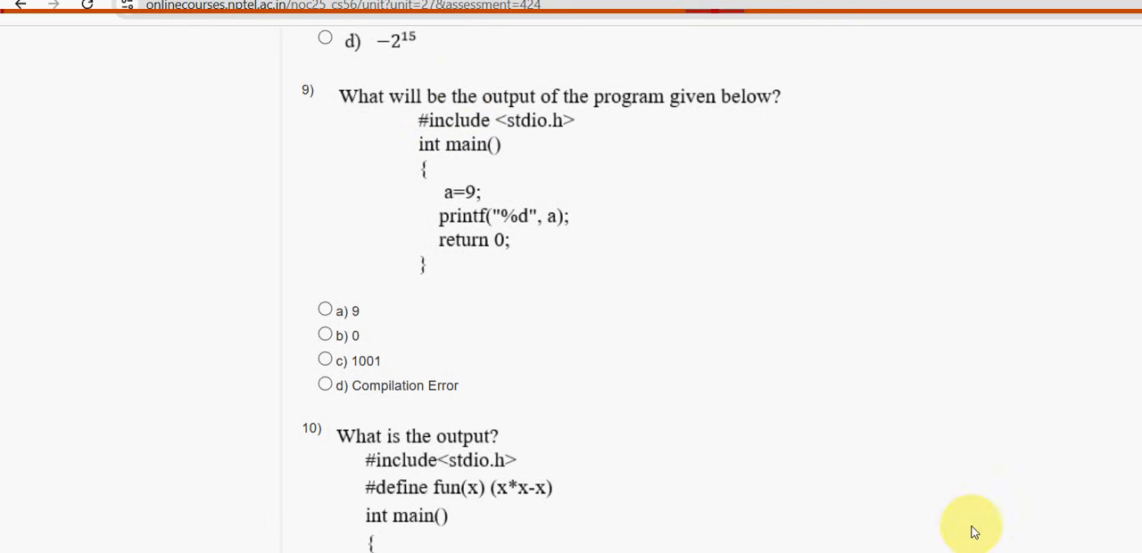
mouse_move(388, 193)
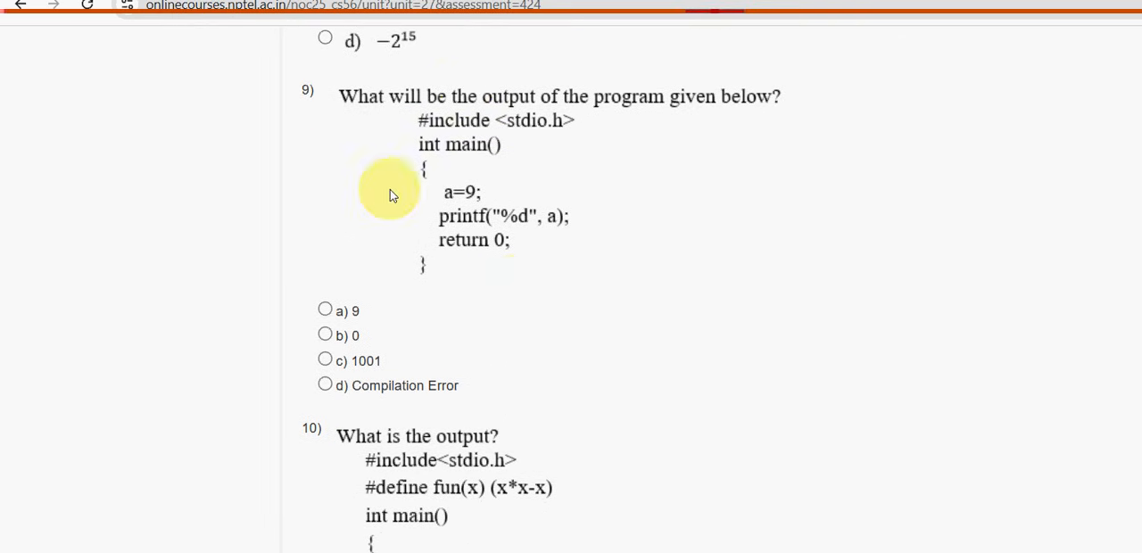
mouse_move(1043, 442)
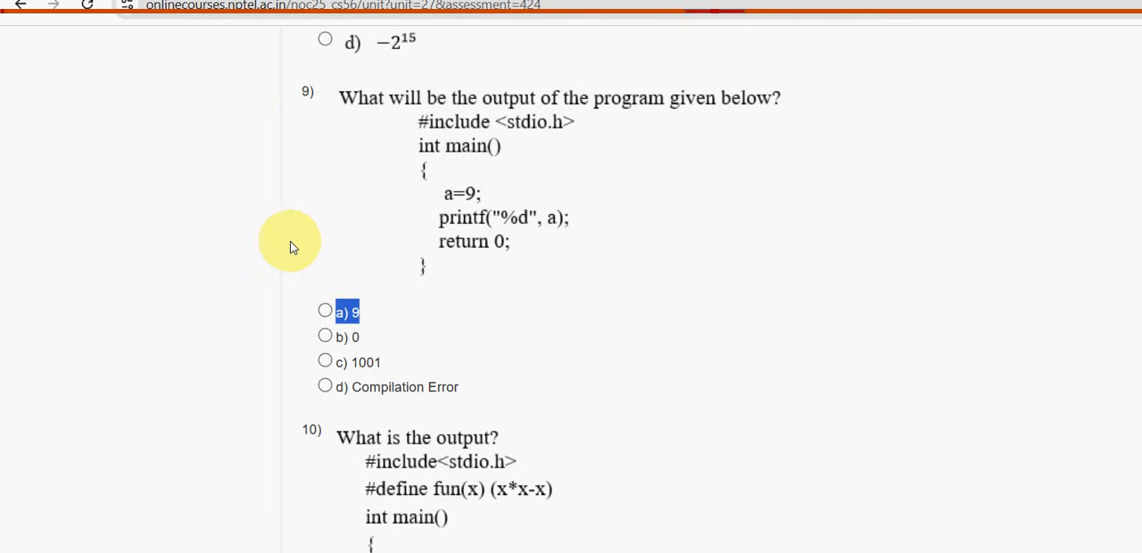
click(325, 310)
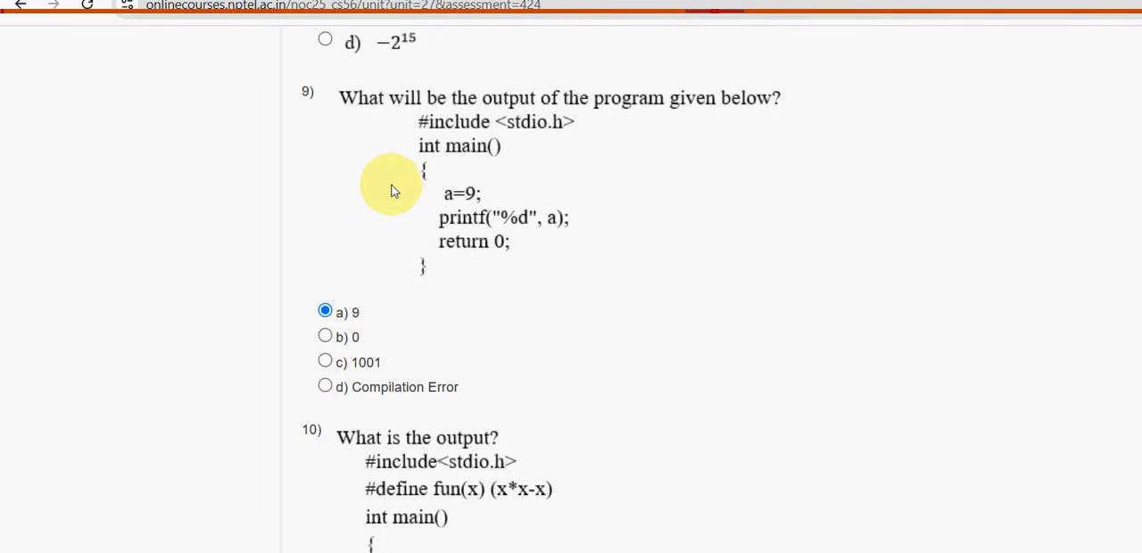
scroll(down, 3)
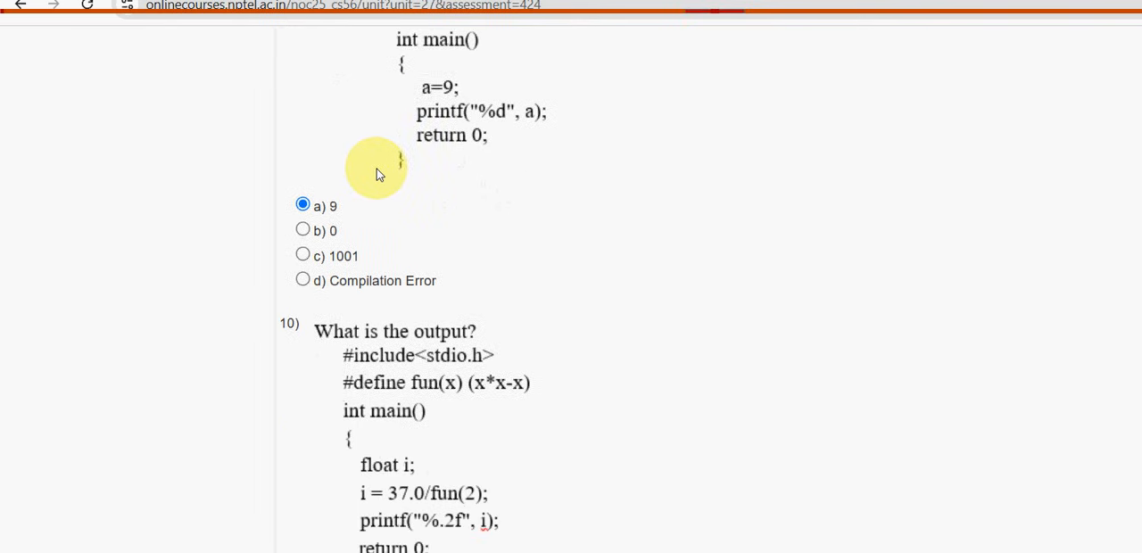
scroll(down, 3)
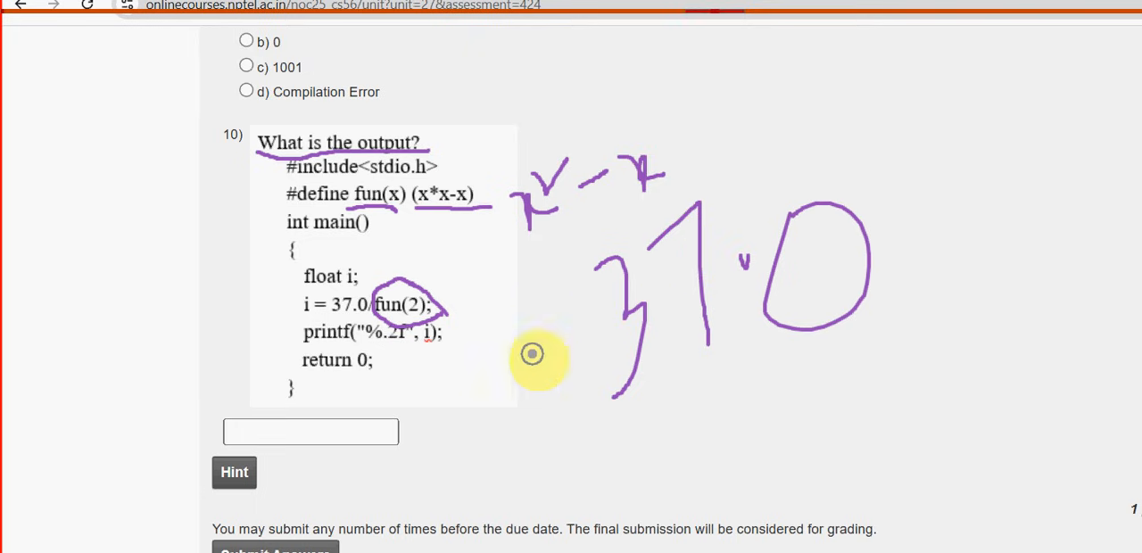
drag(674, 464, 910, 311)
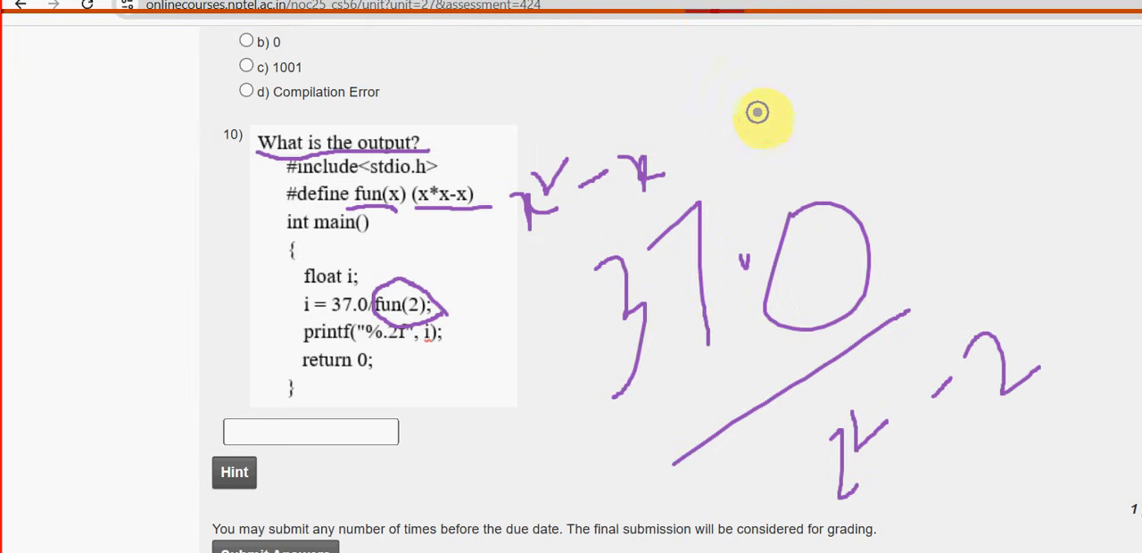
mouse_move(788, 104)
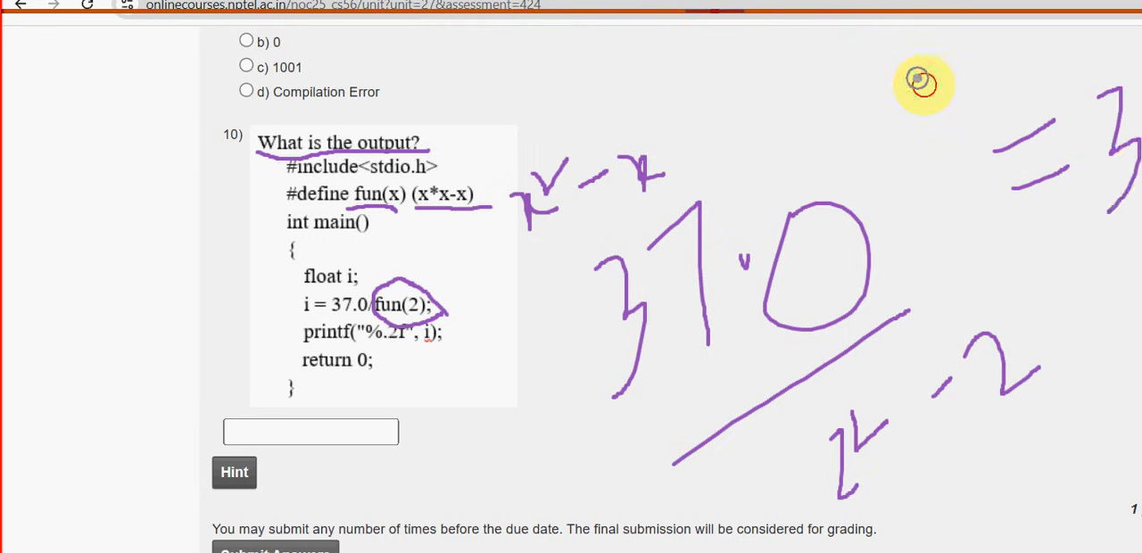
mouse_move(1035, 43)
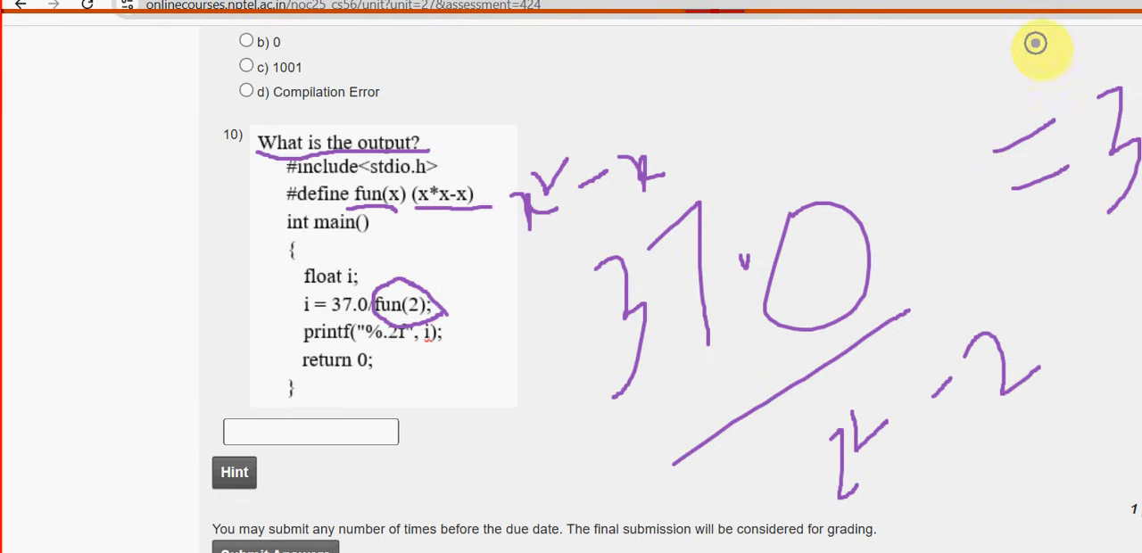
mouse_move(907, 171)
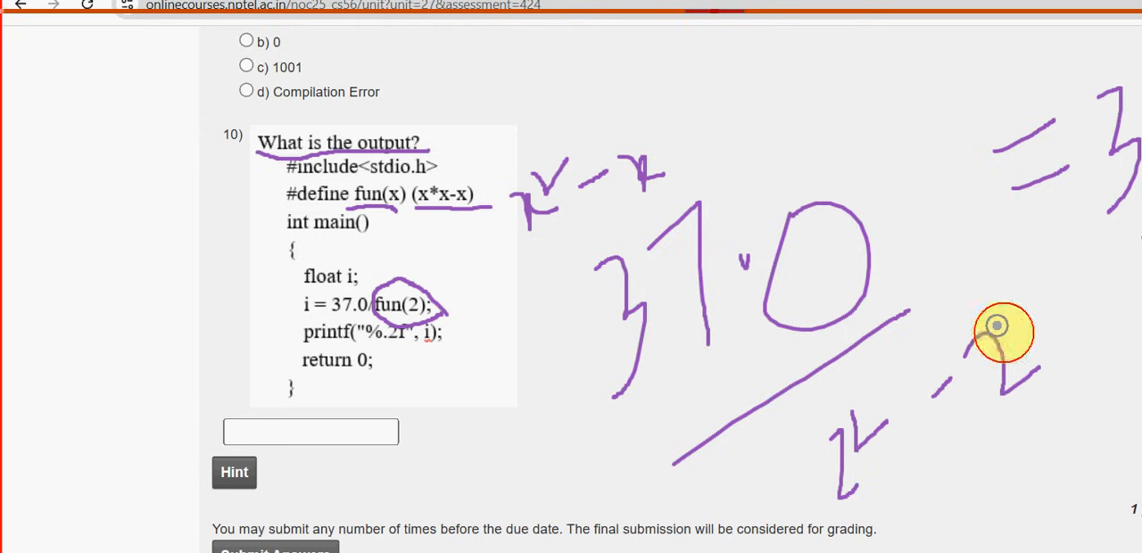
mouse_move(728, 439)
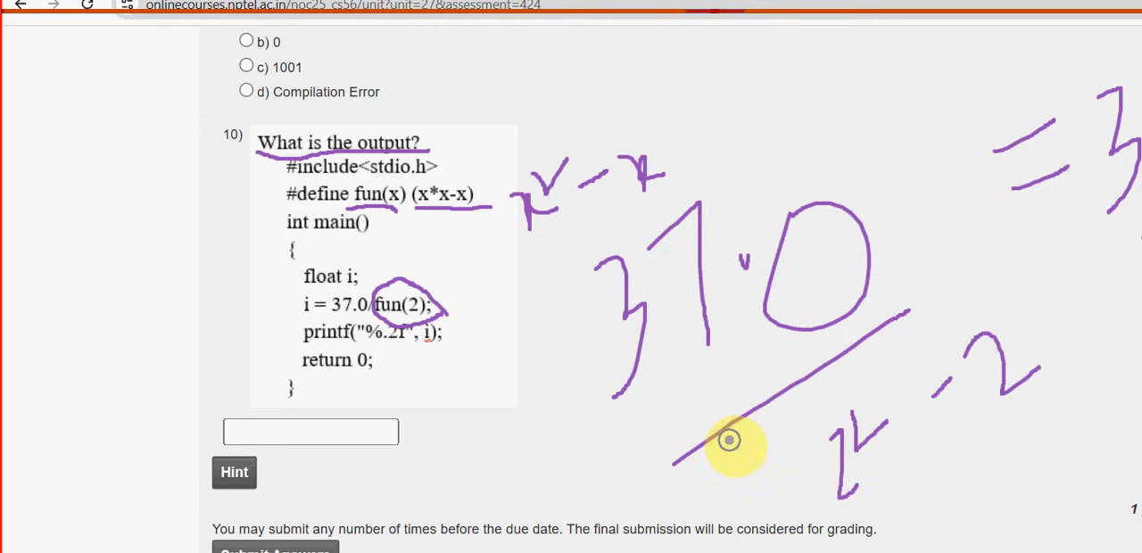
mouse_move(760, 418)
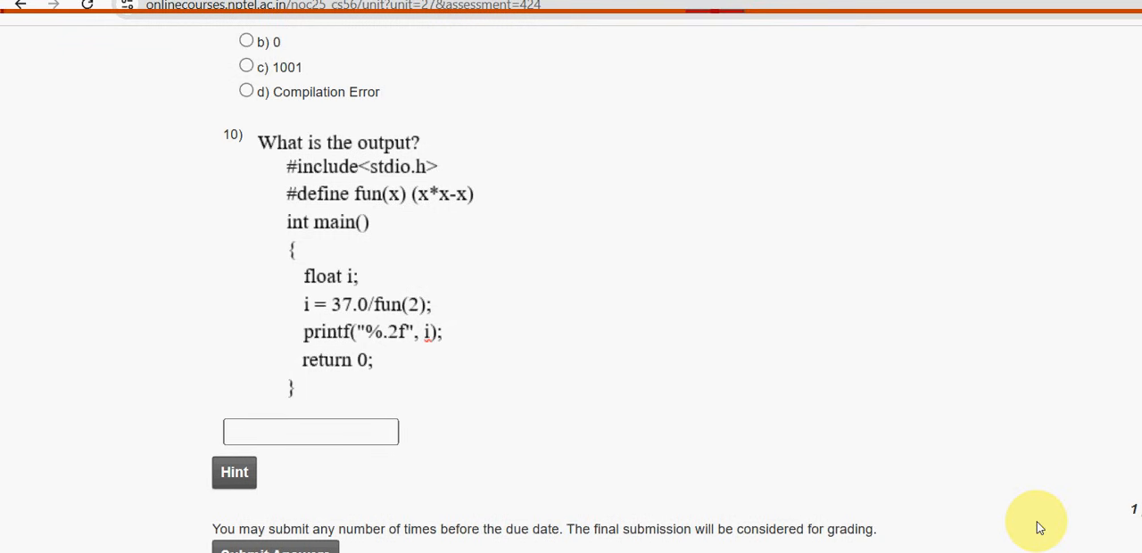
mouse_move(946, 510)
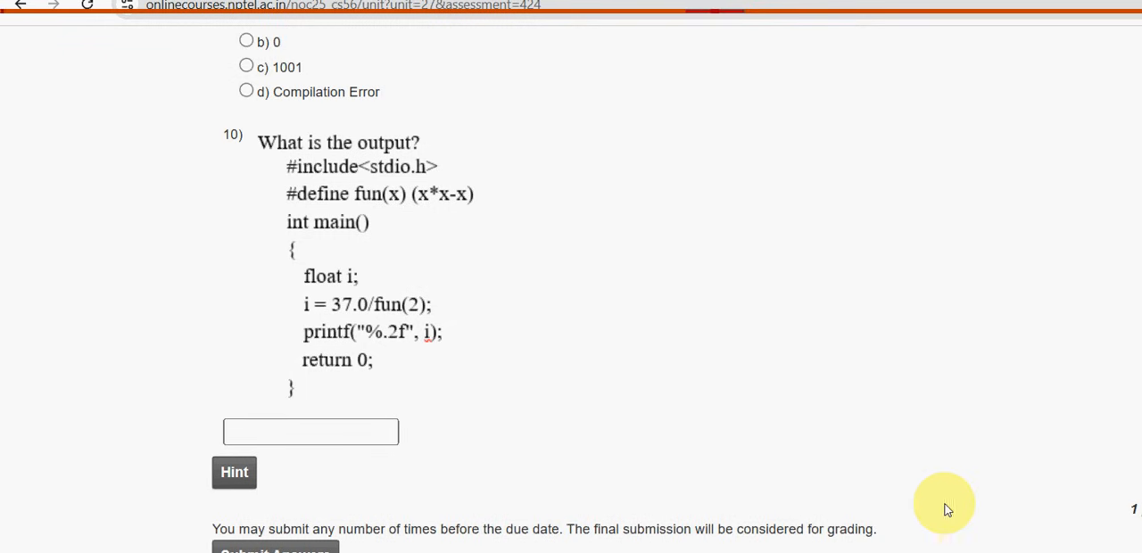
Enter 18.50 as the printed output in question 10's answer box.
click(310, 431)
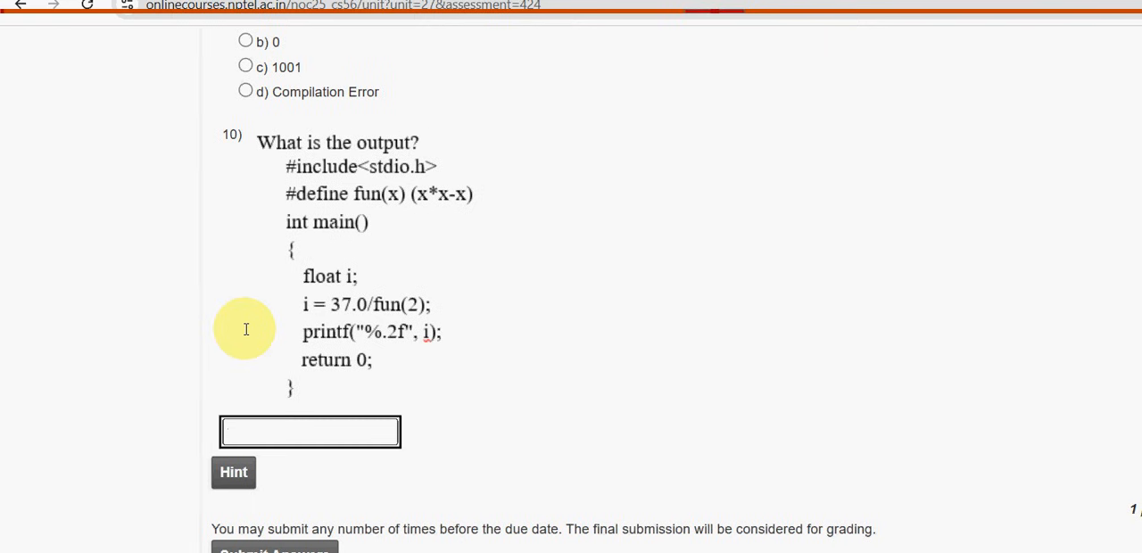
text(18.5)
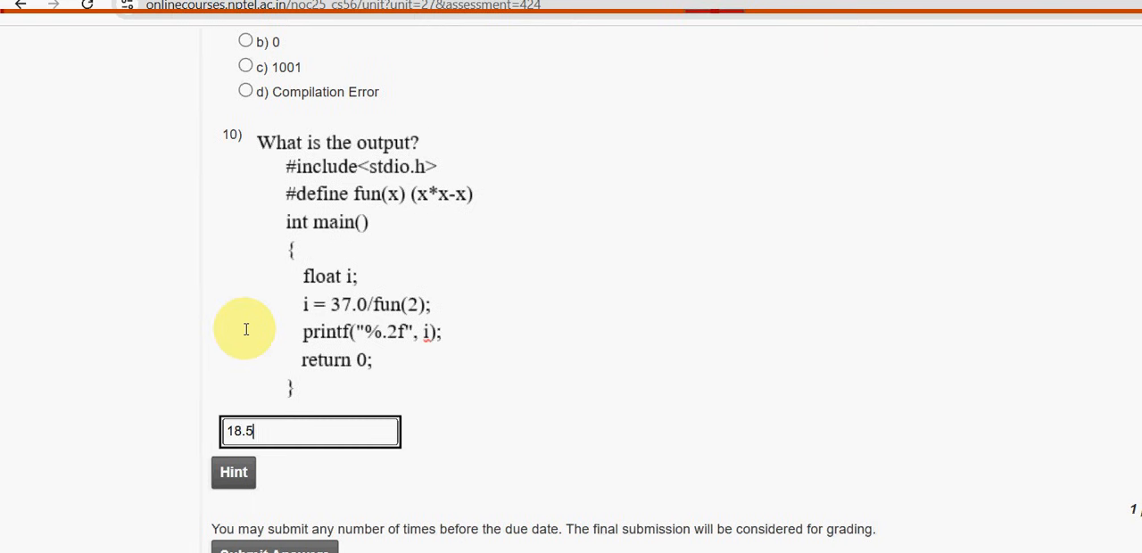
text(0)
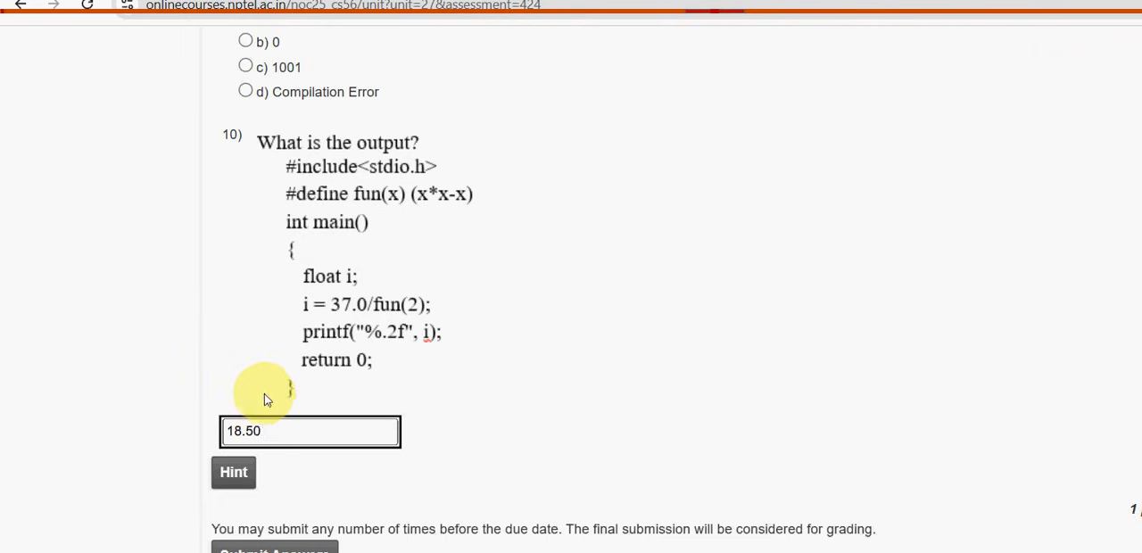
mouse_move(339, 319)
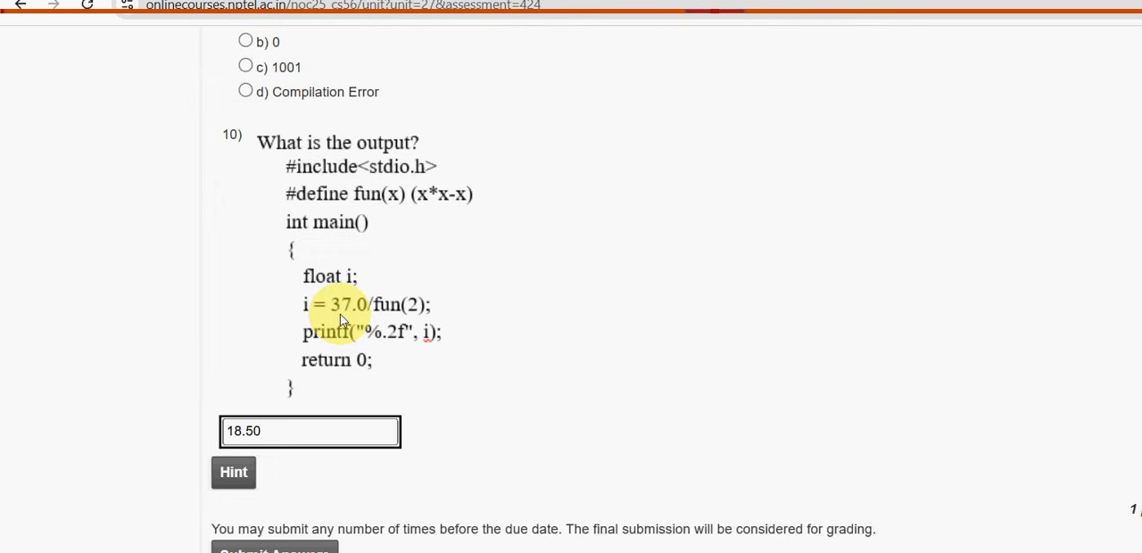
mouse_move(732, 414)
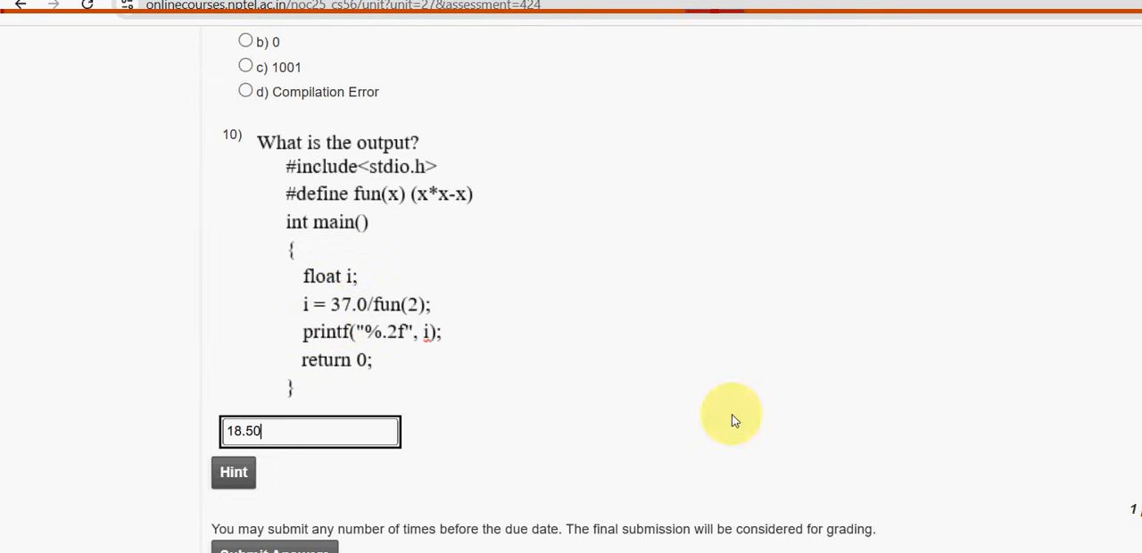